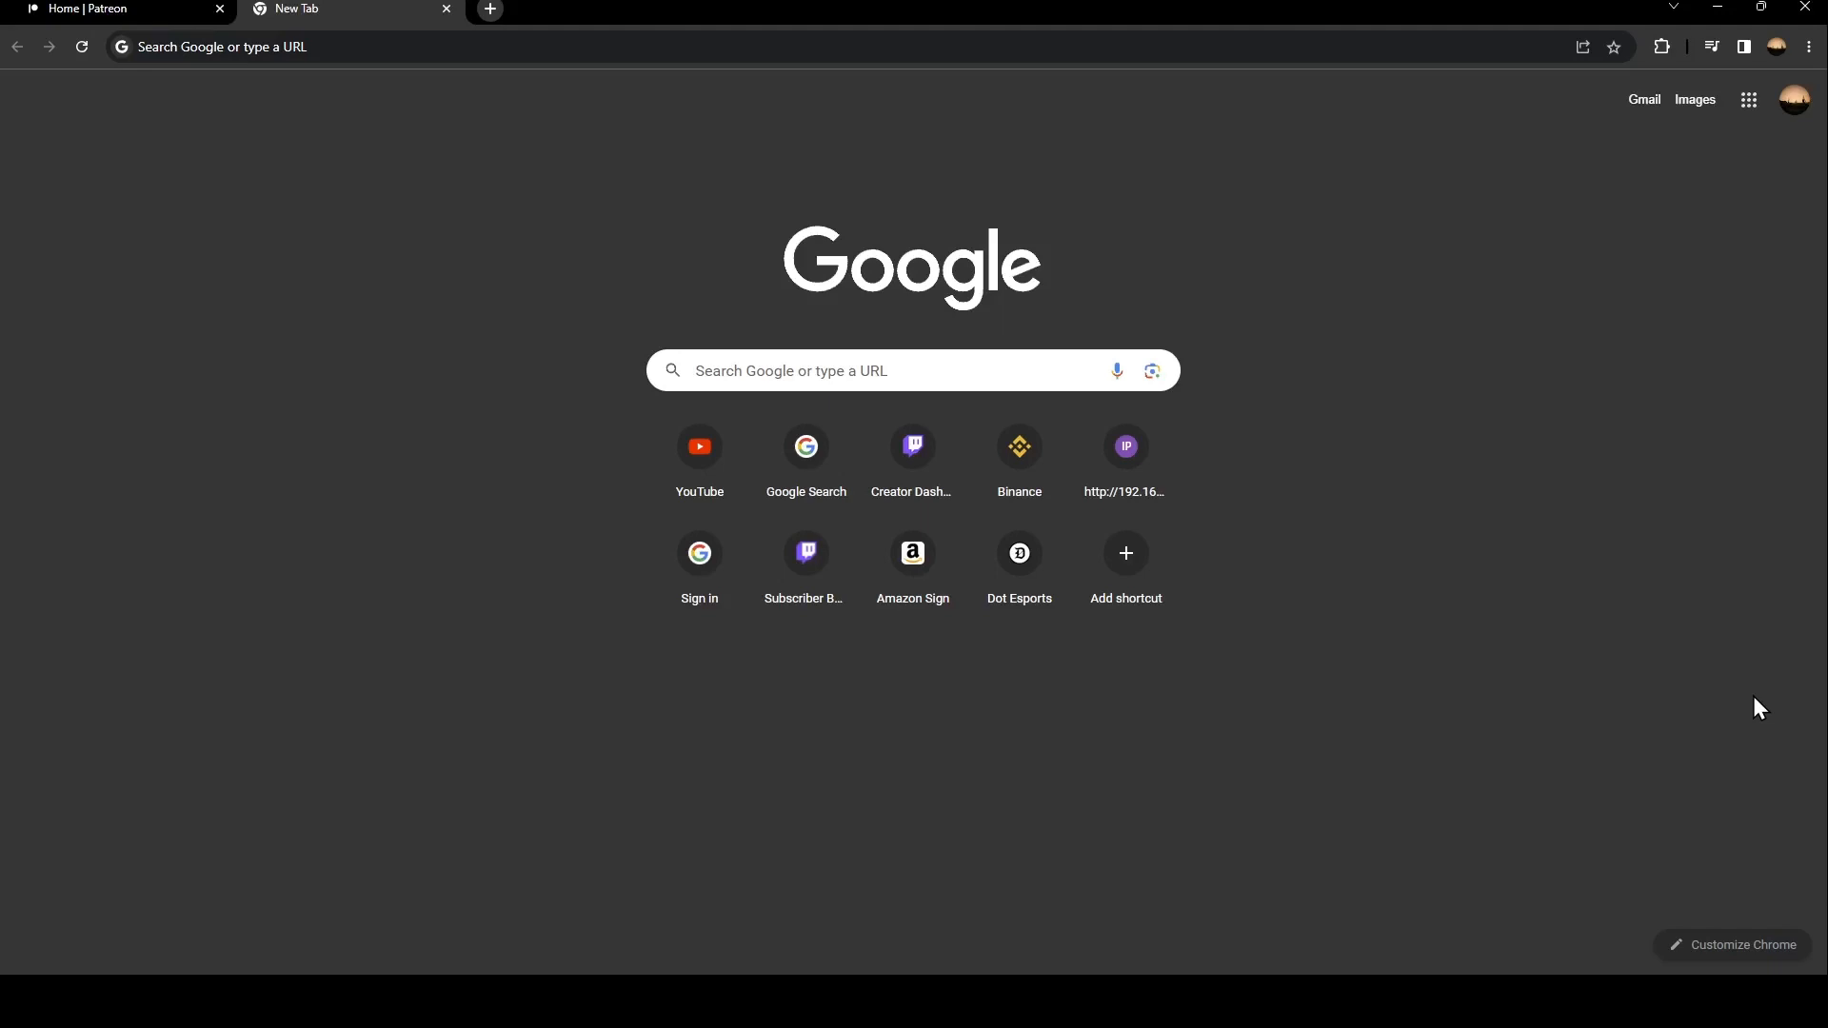
Close the old Patreon home tab and search Google for Patreon
left_click(219, 10)
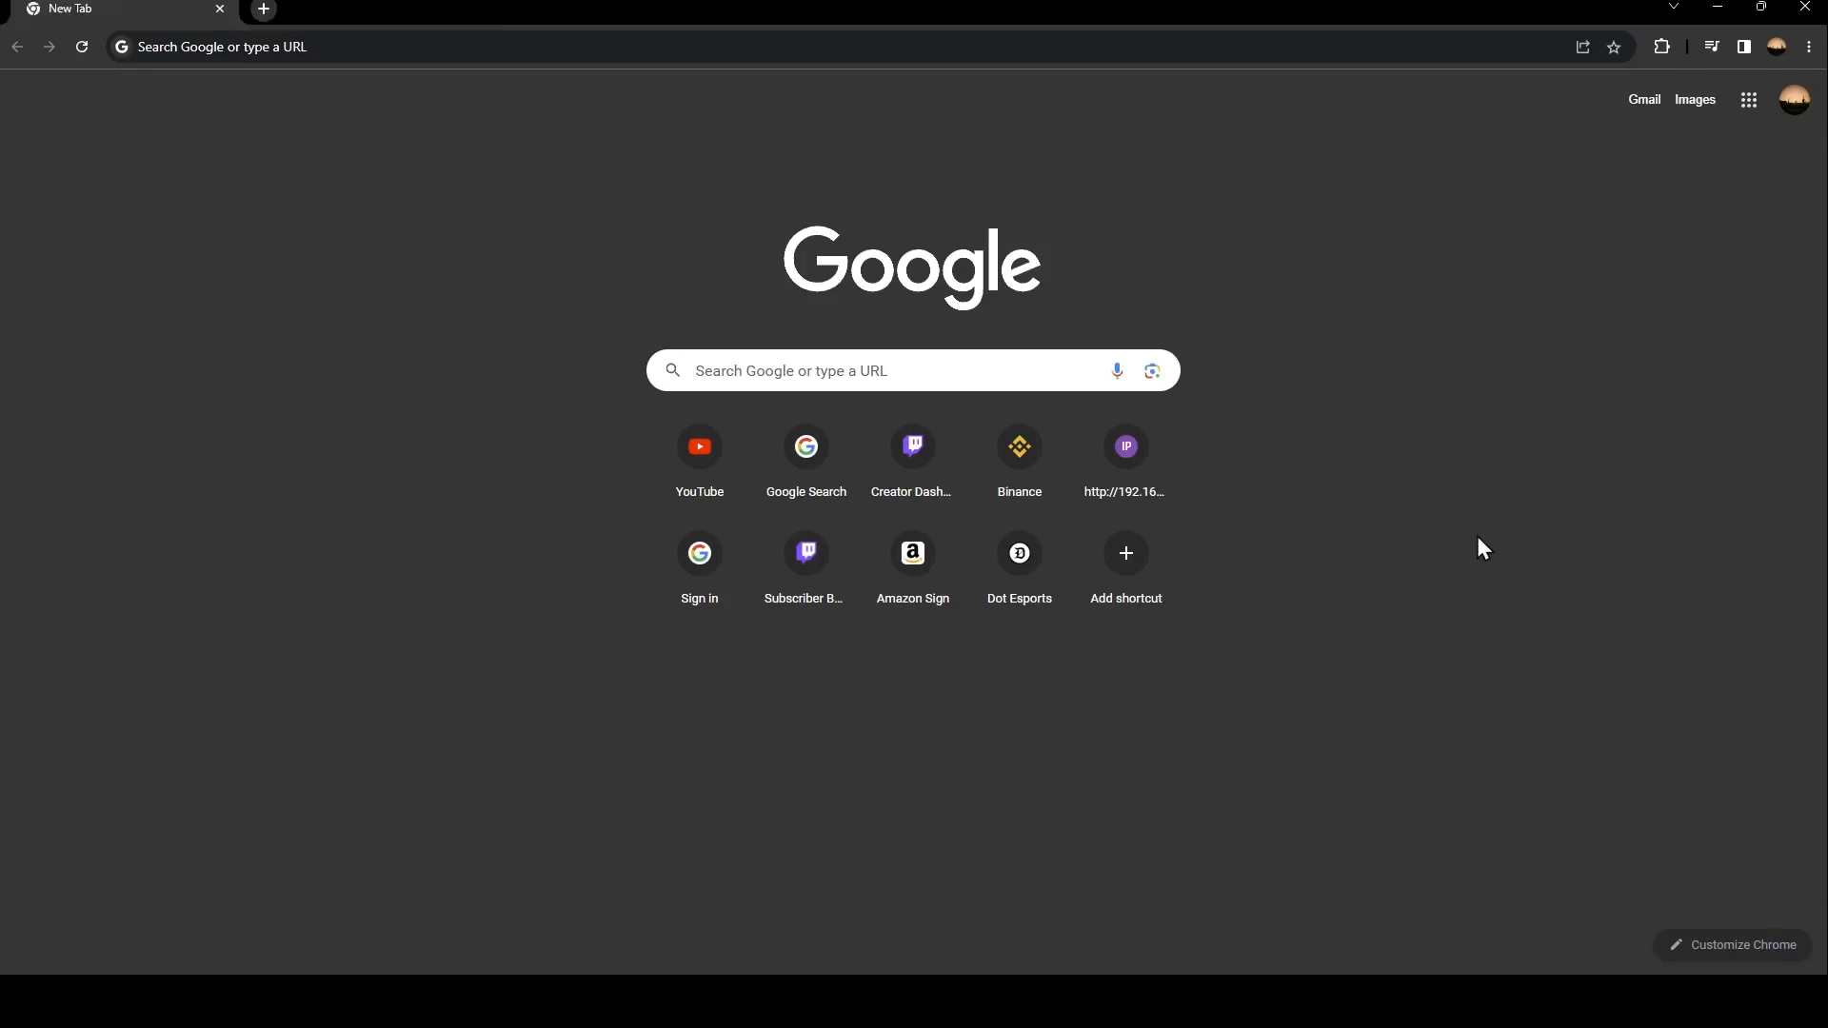
mouse_move(1018, 460)
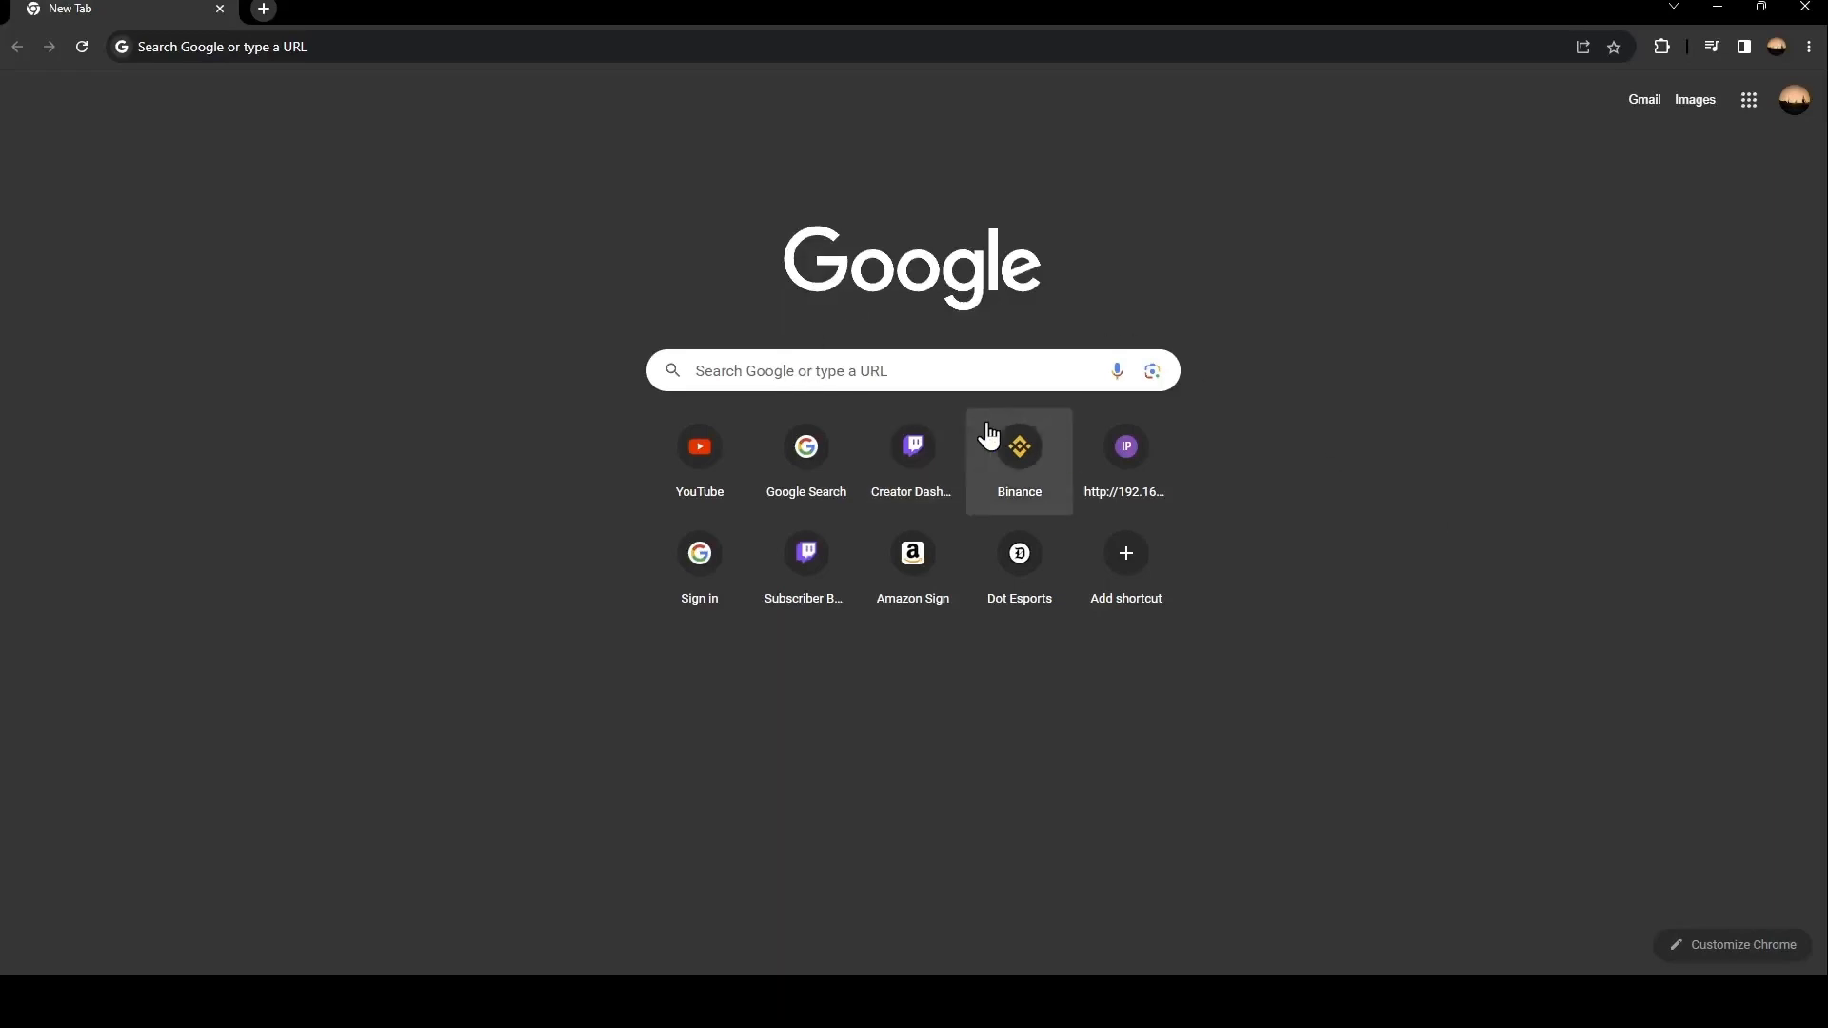
left_click(863, 370)
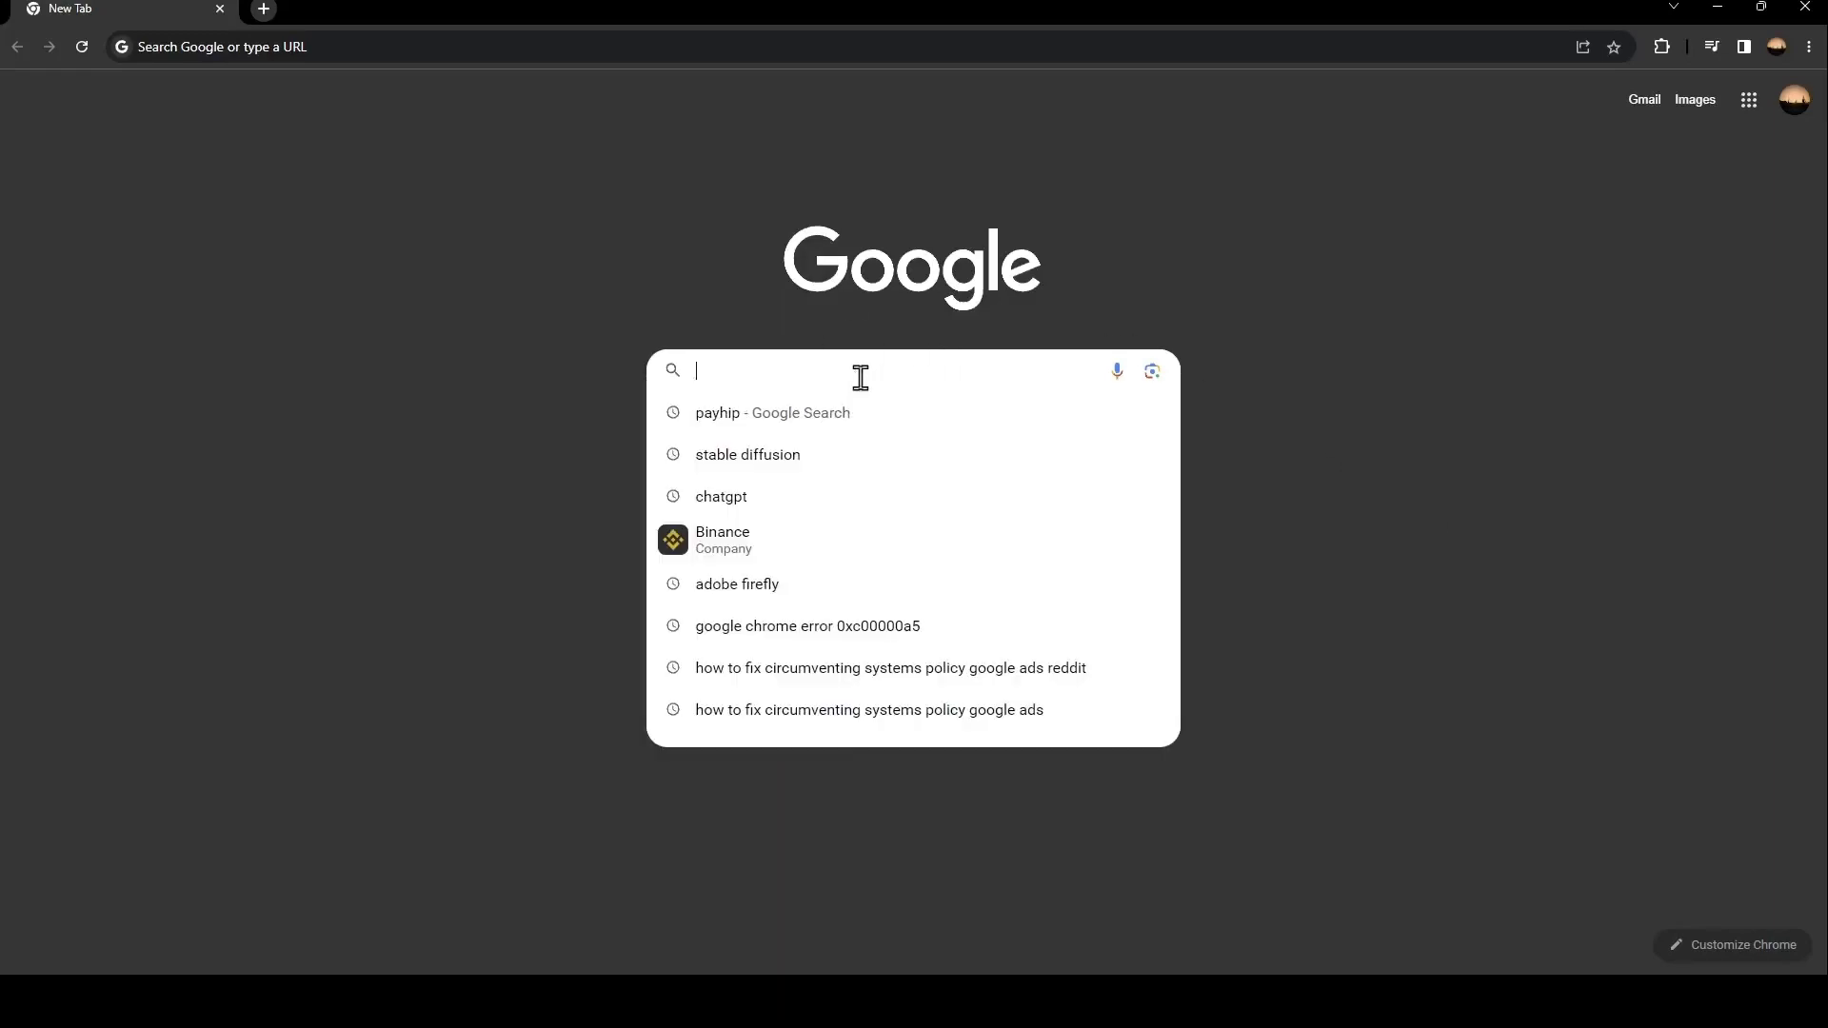
type("patreon")
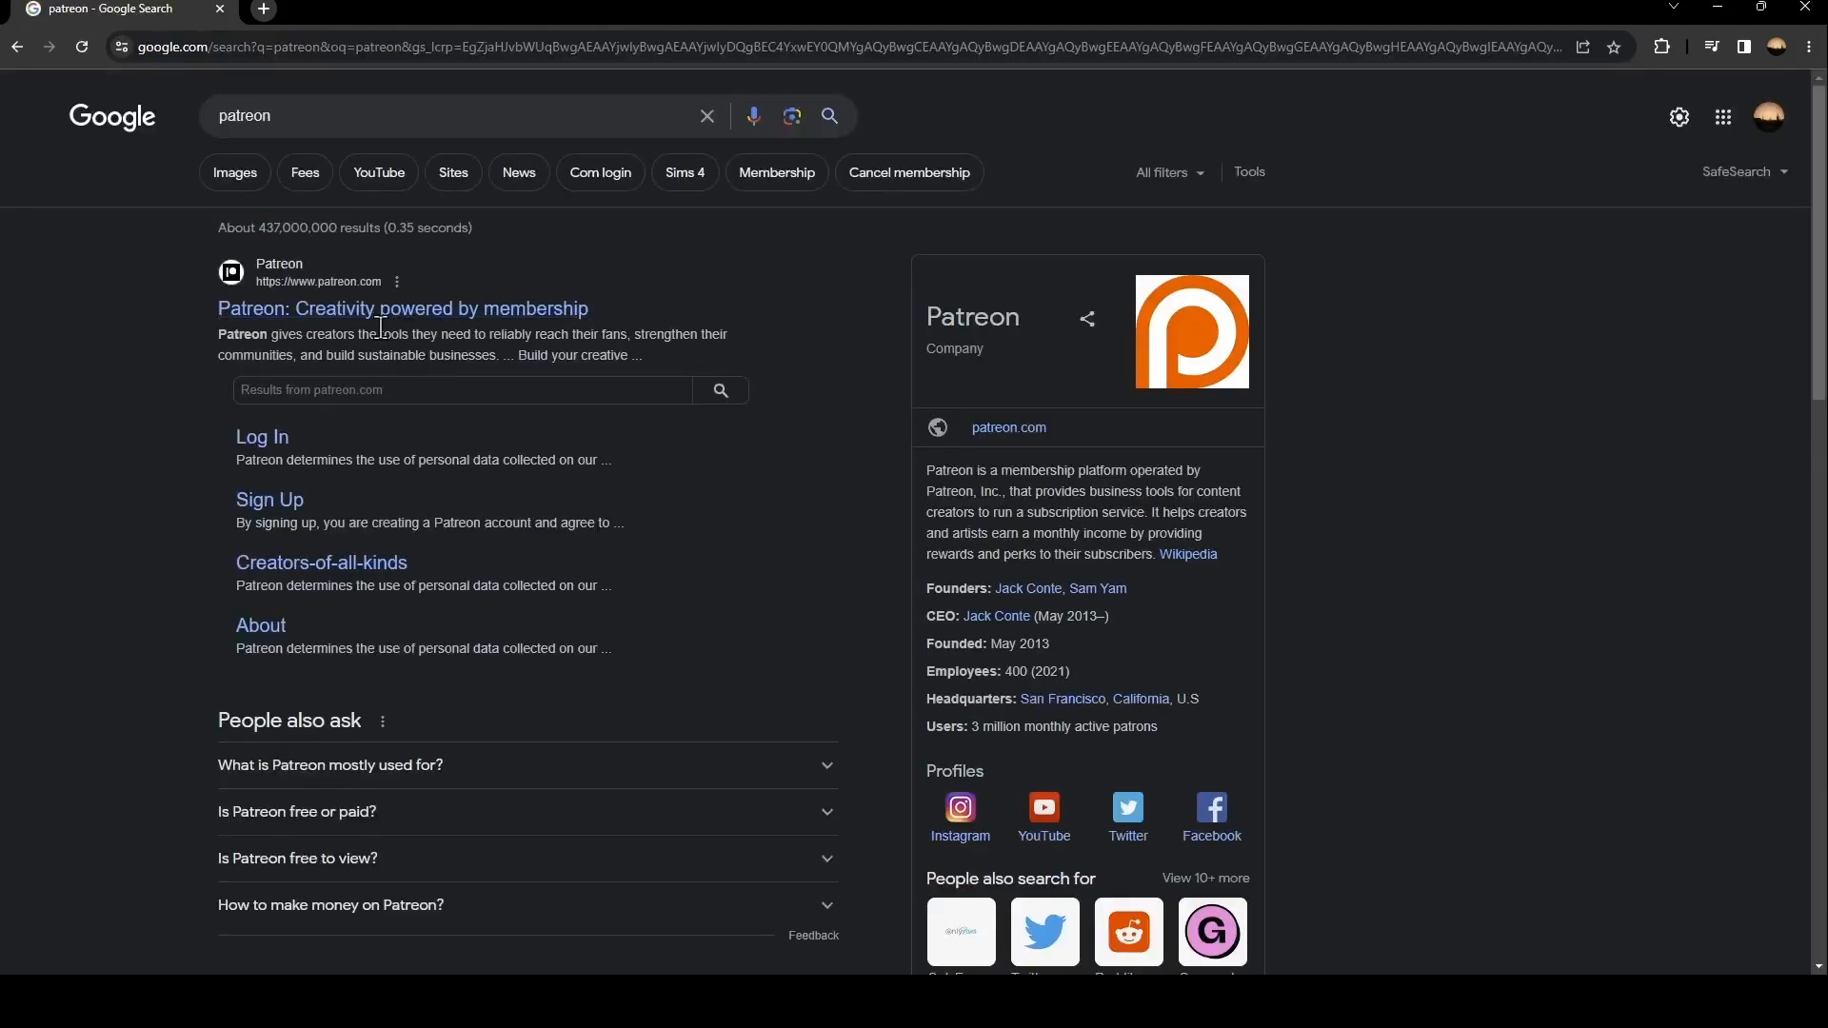
Open patreon.com from the Google results and go to its Log In page
left_click(402, 308)
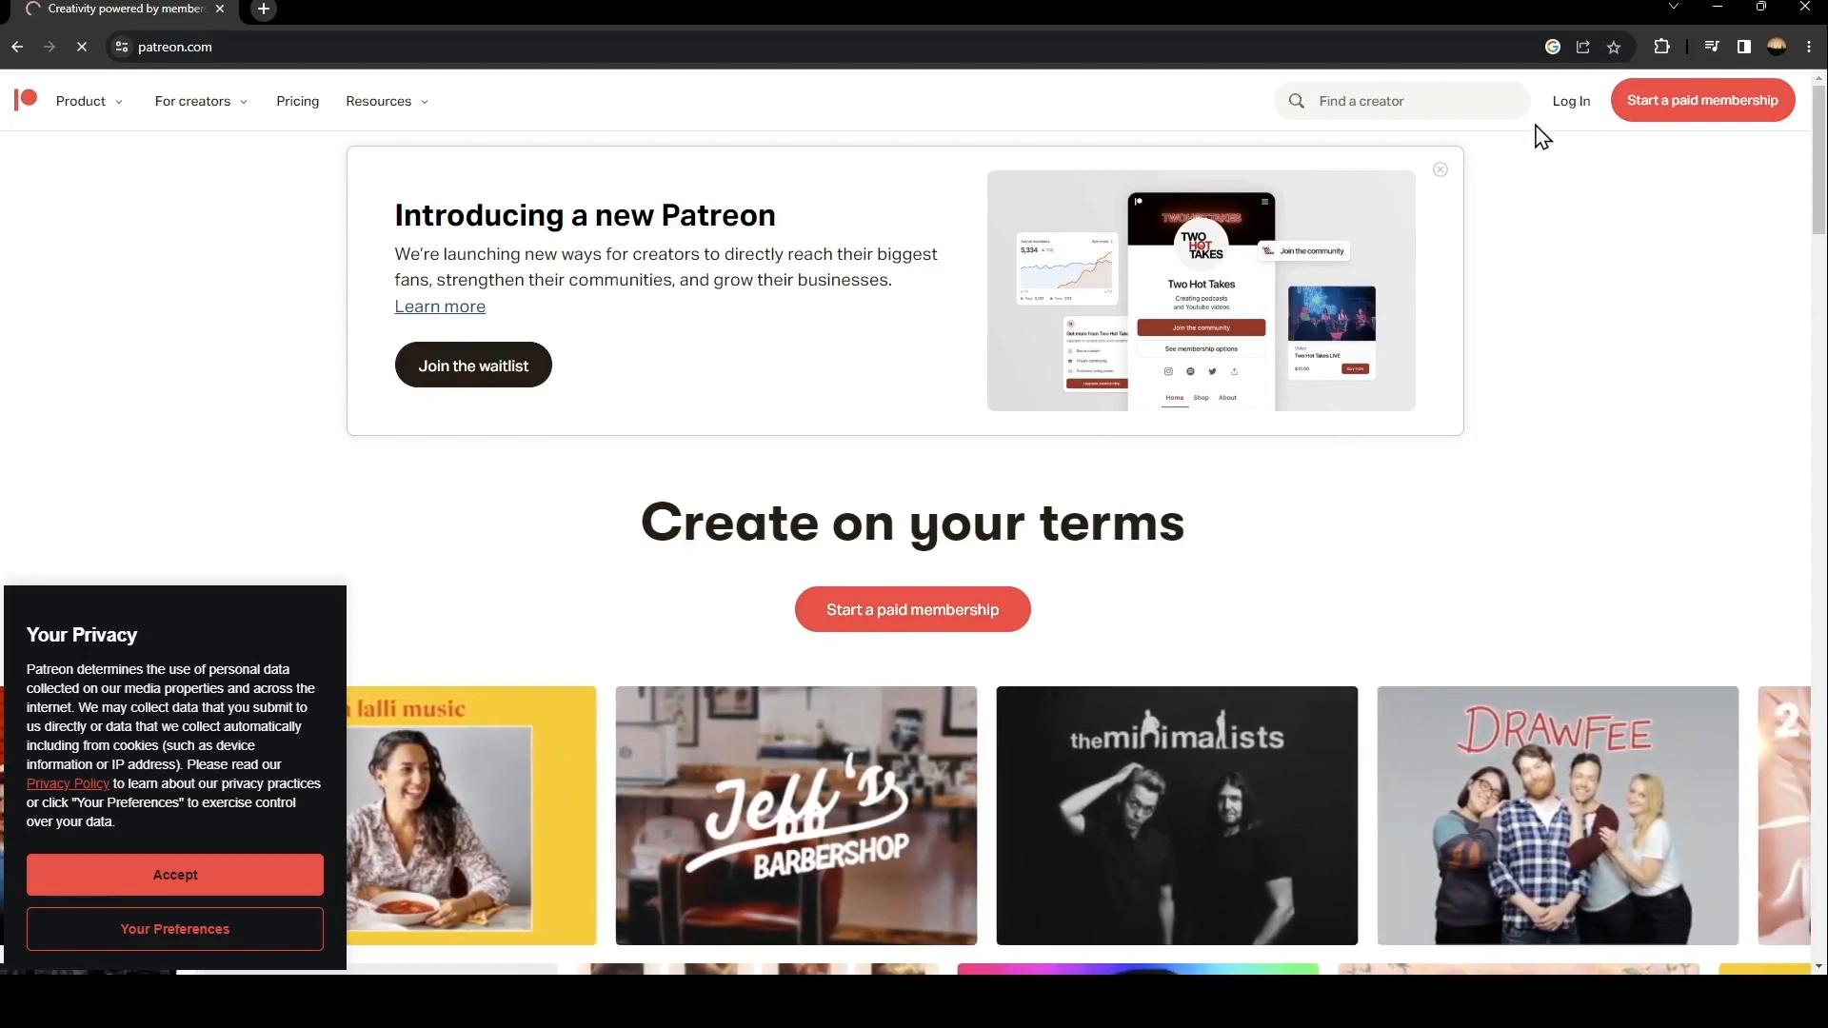
left_click(1570, 100)
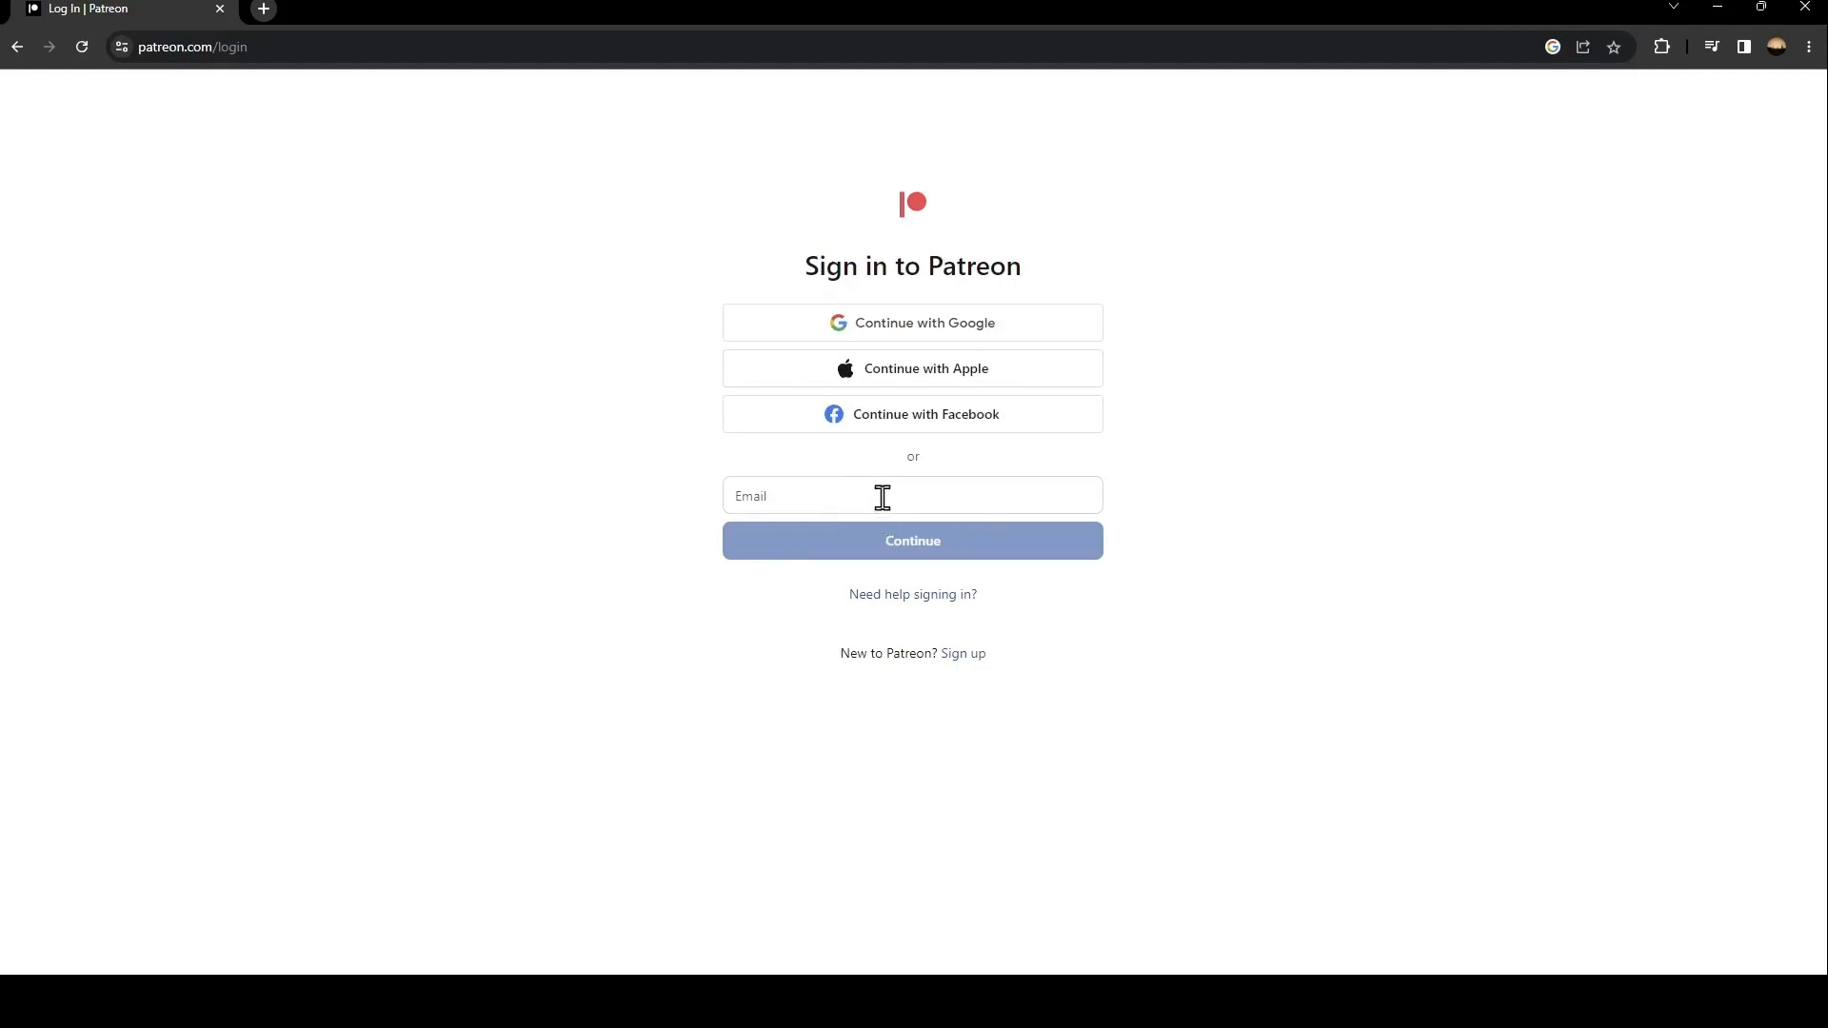
left_click(912, 494)
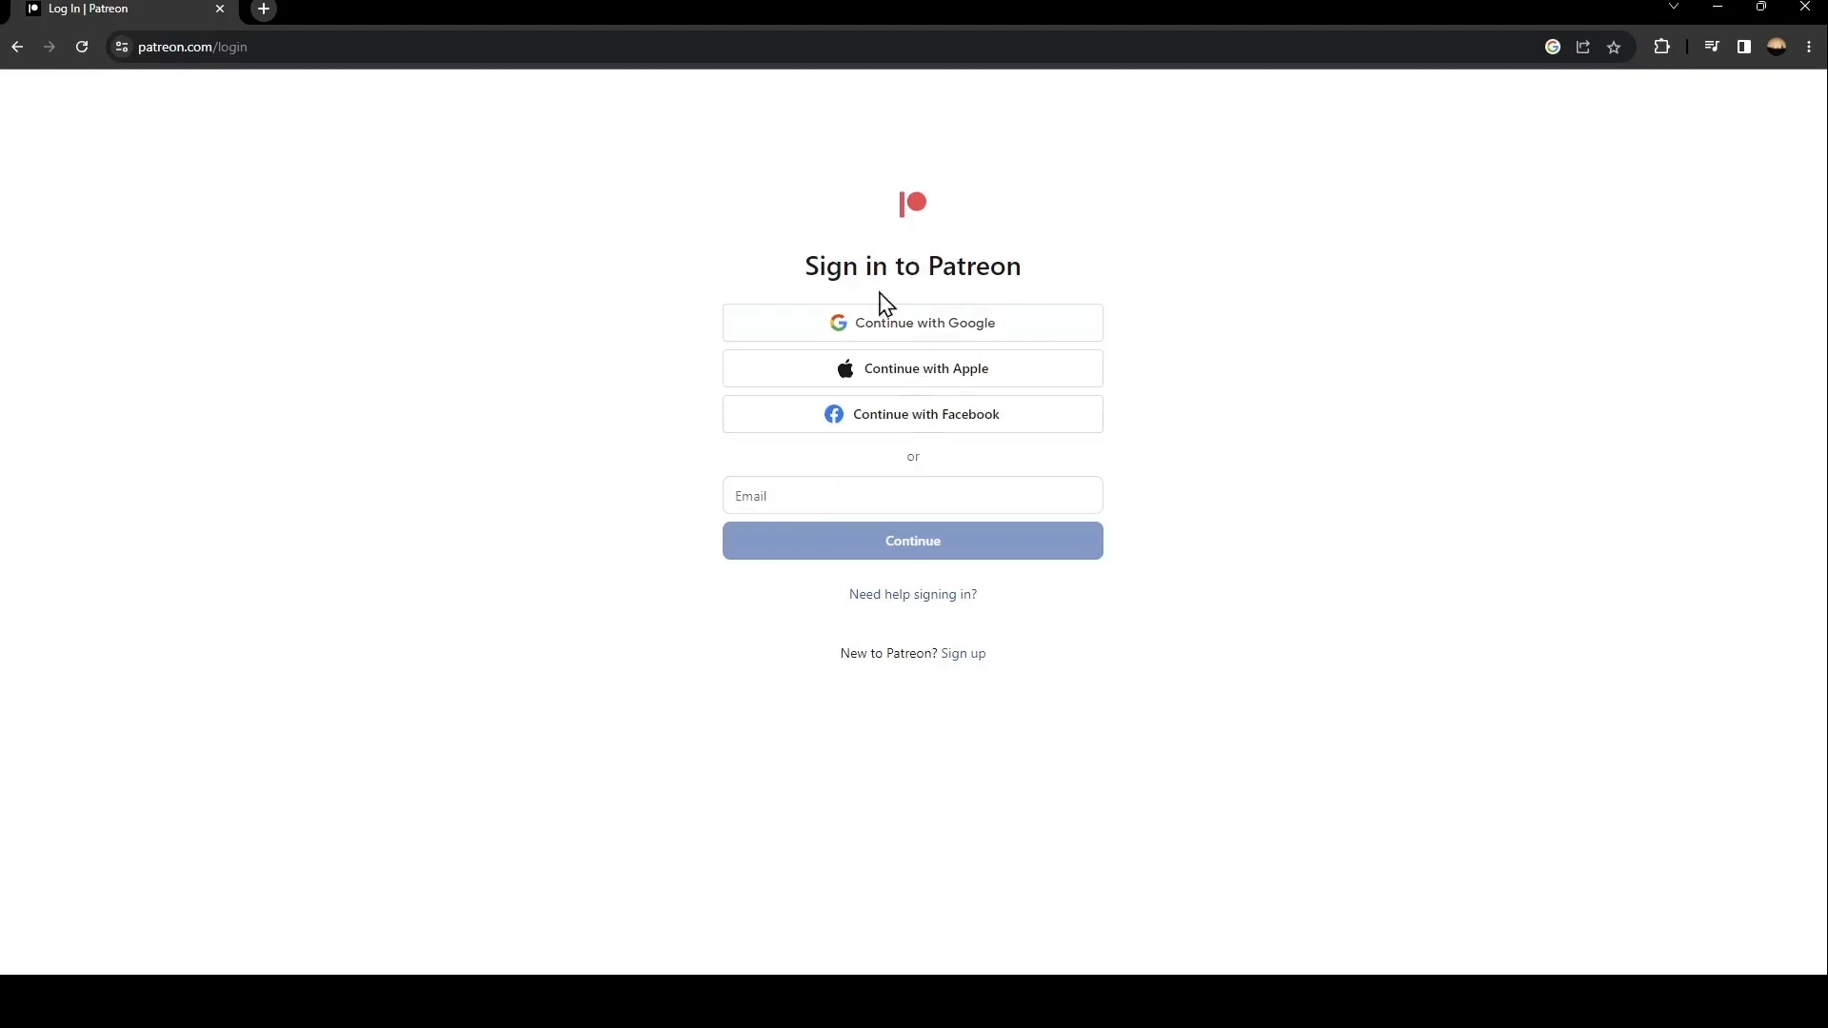
mouse_move(941, 337)
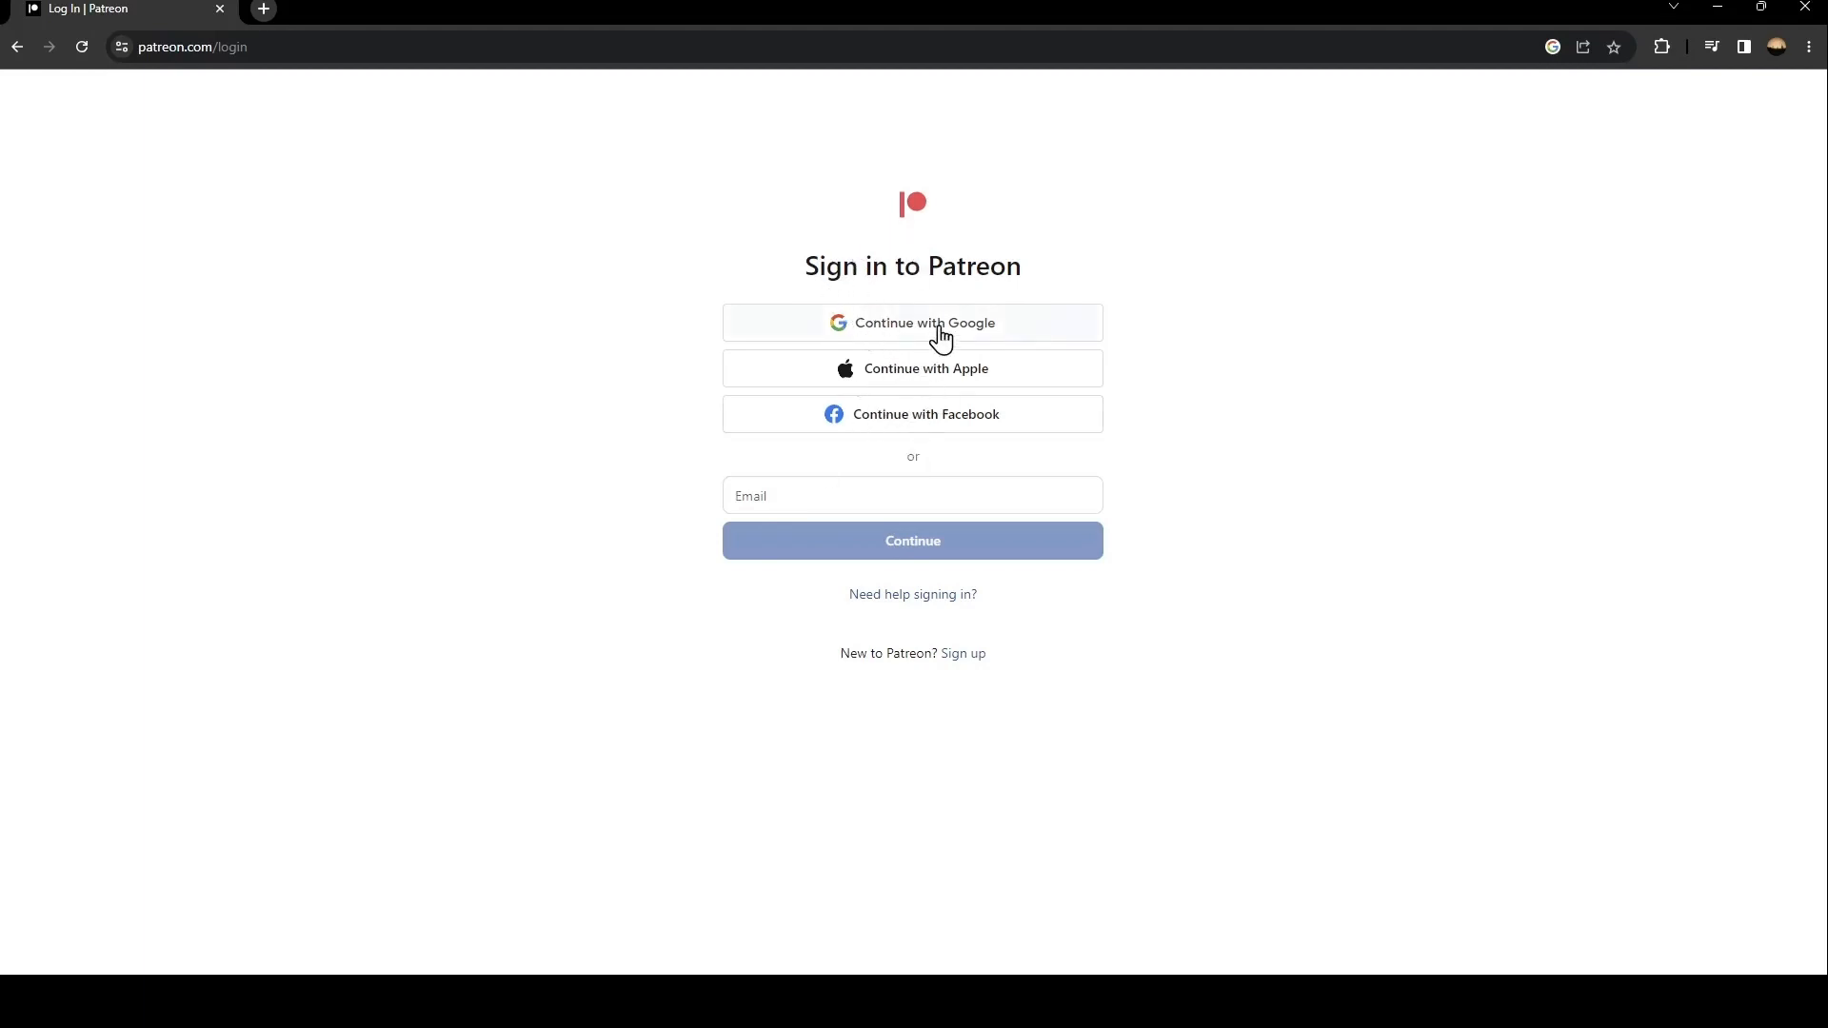
mouse_move(1157, 410)
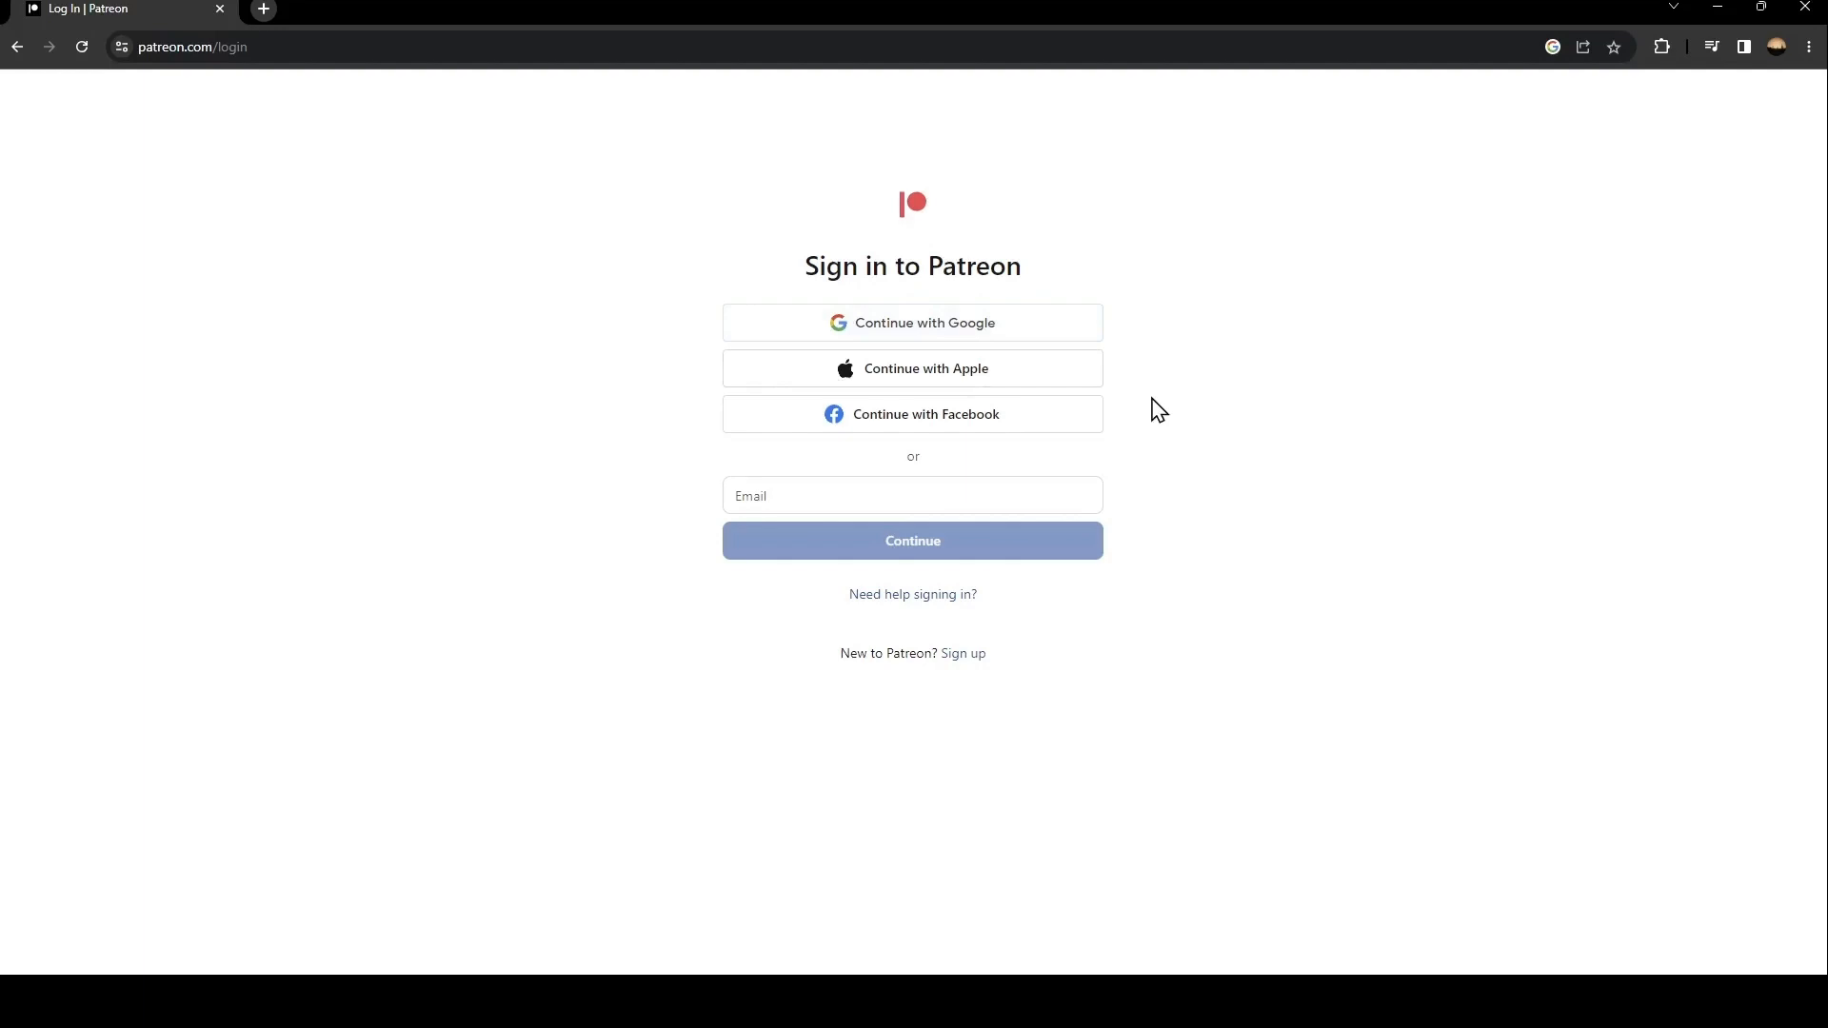
mouse_move(977, 488)
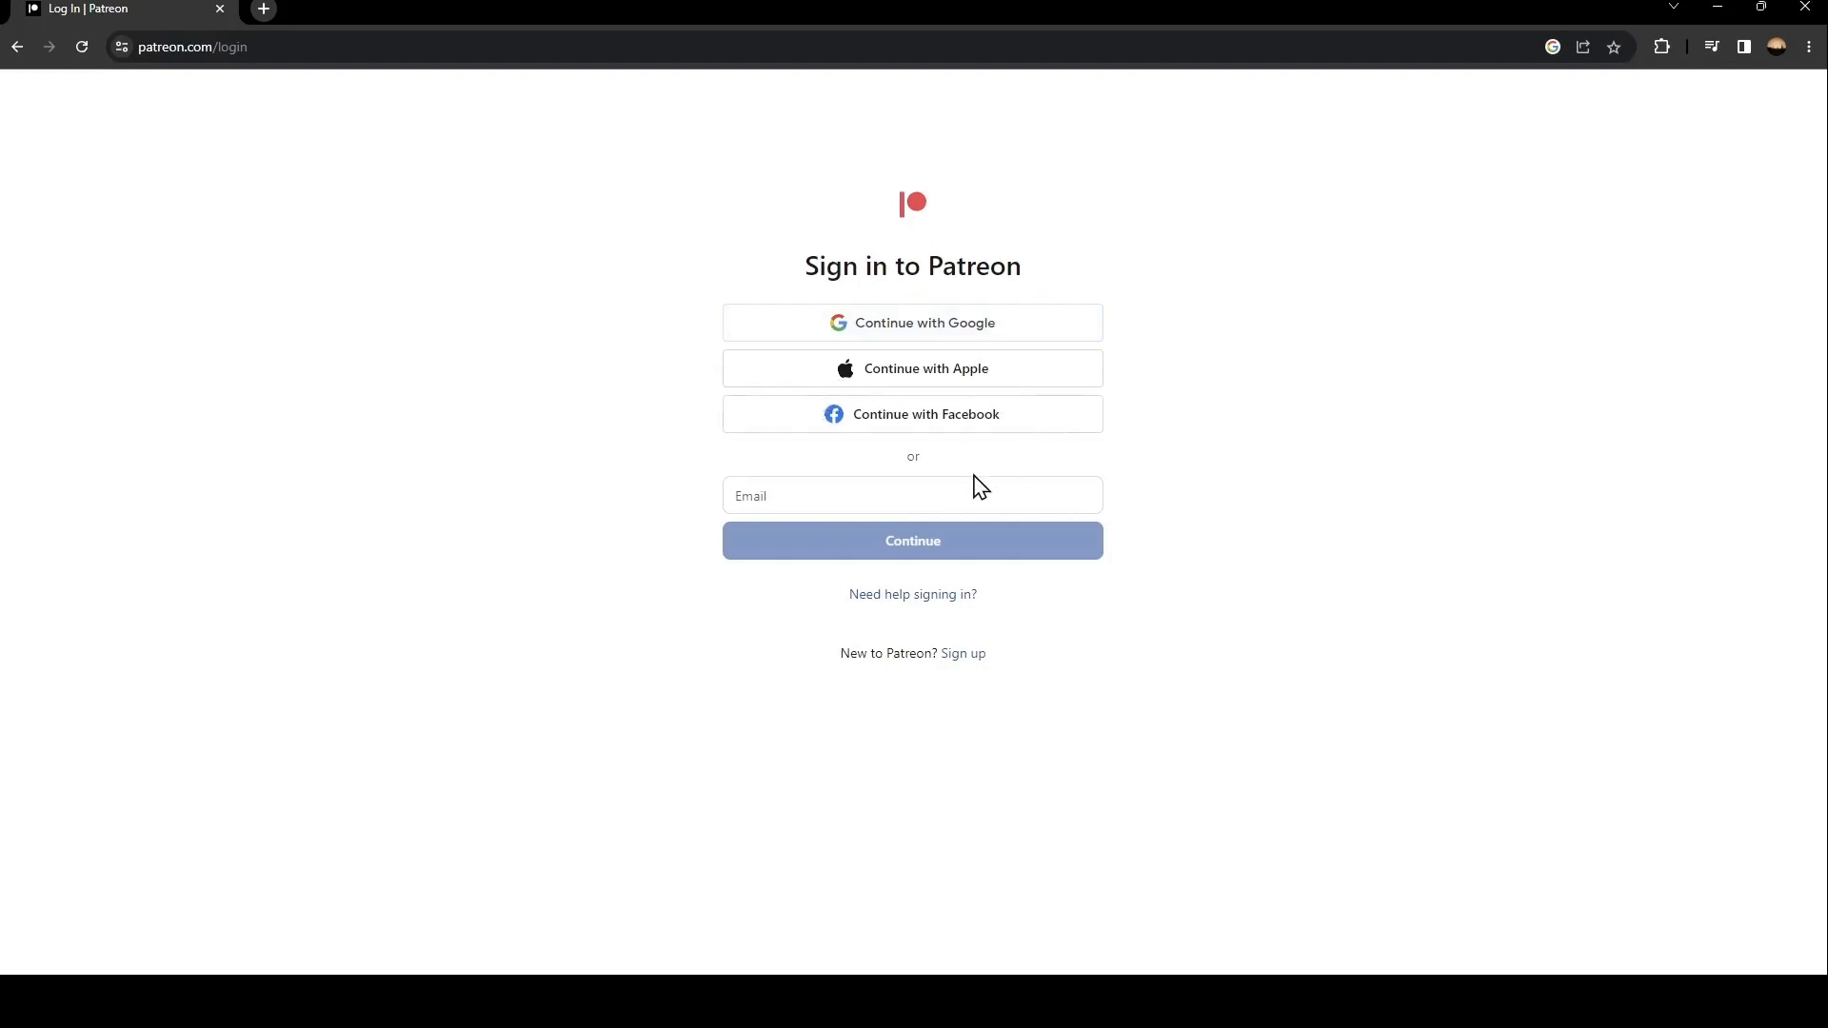
mouse_move(1063, 666)
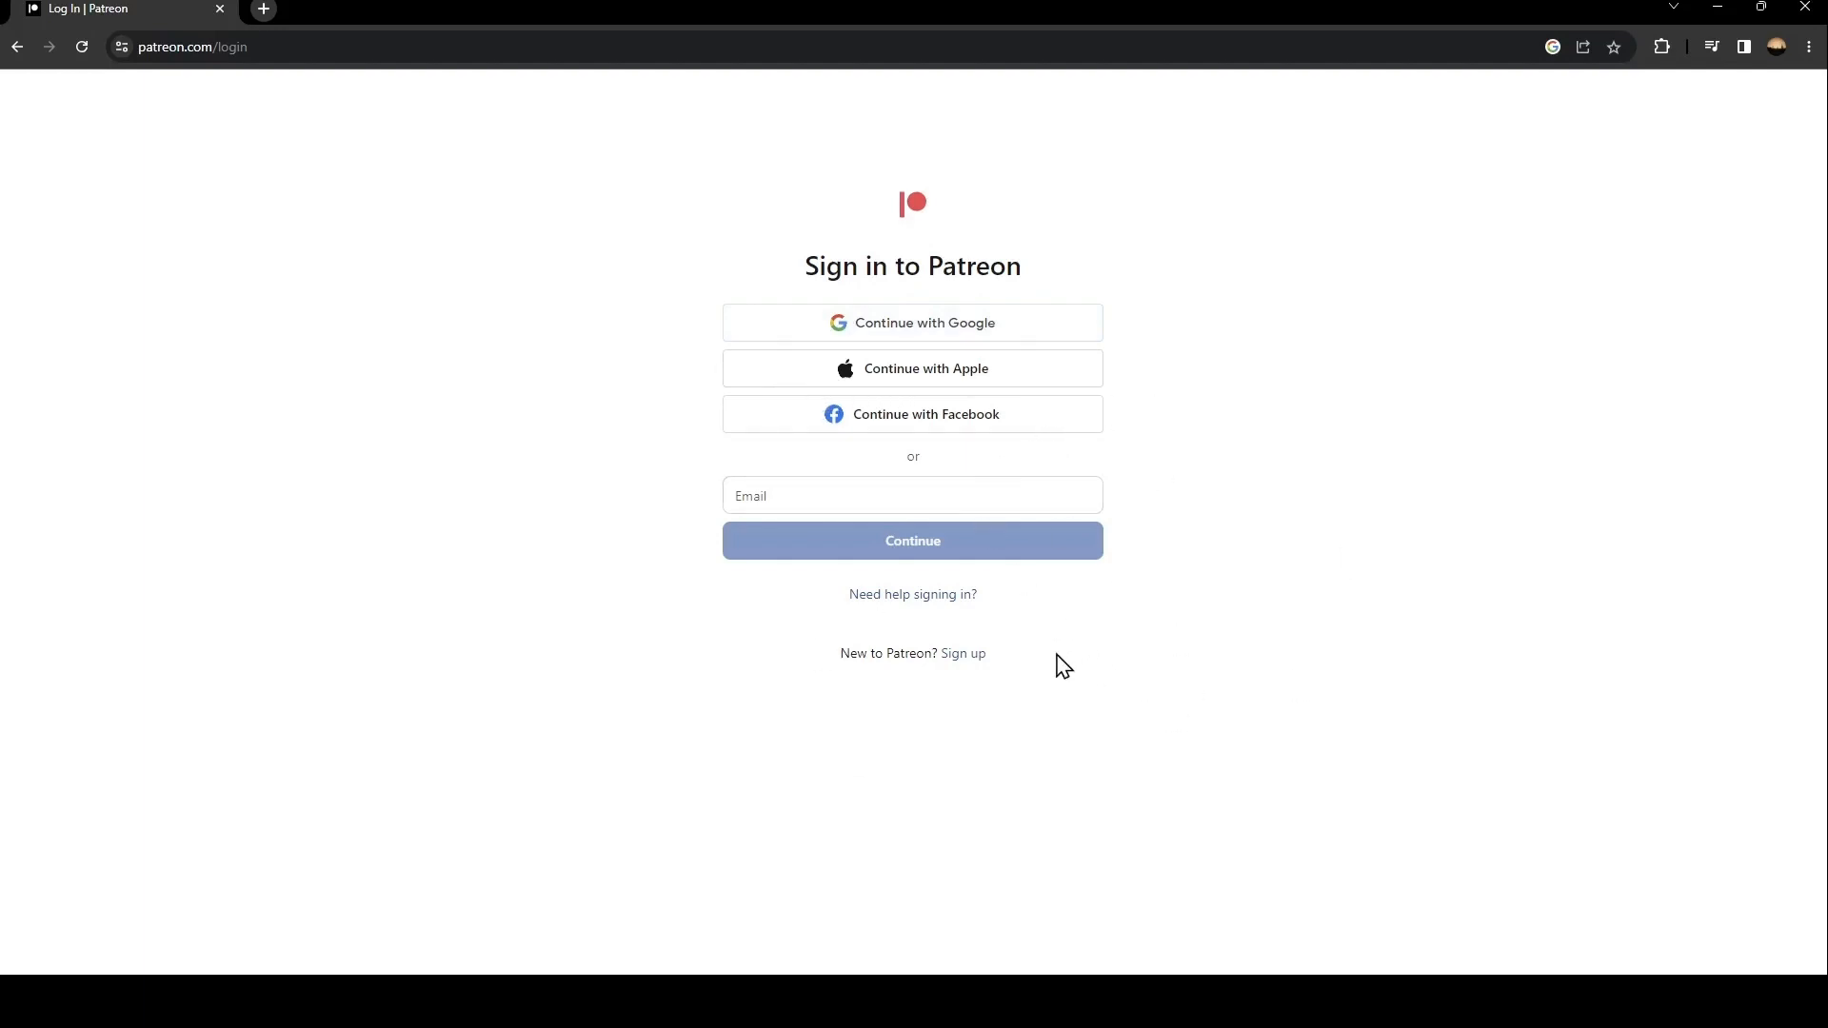
mouse_move(944, 666)
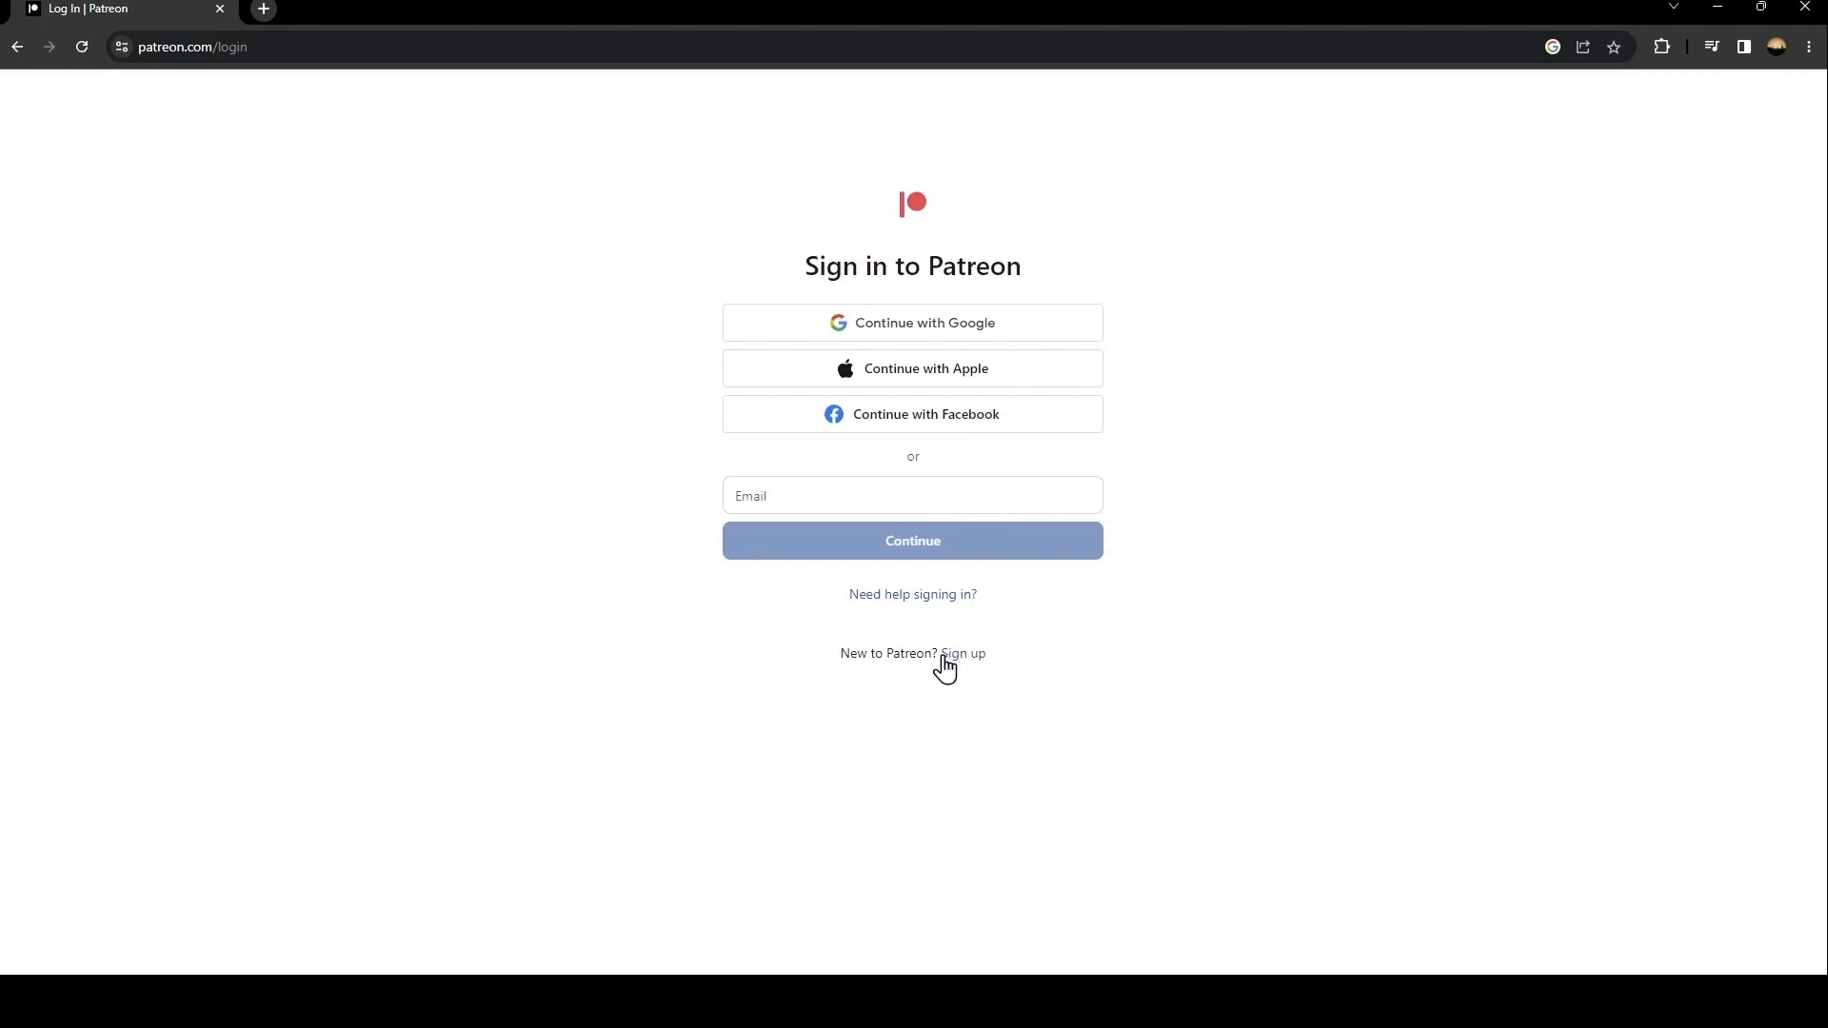
Switch to creating a new Patreon account and start entering a display name
left_click(962, 653)
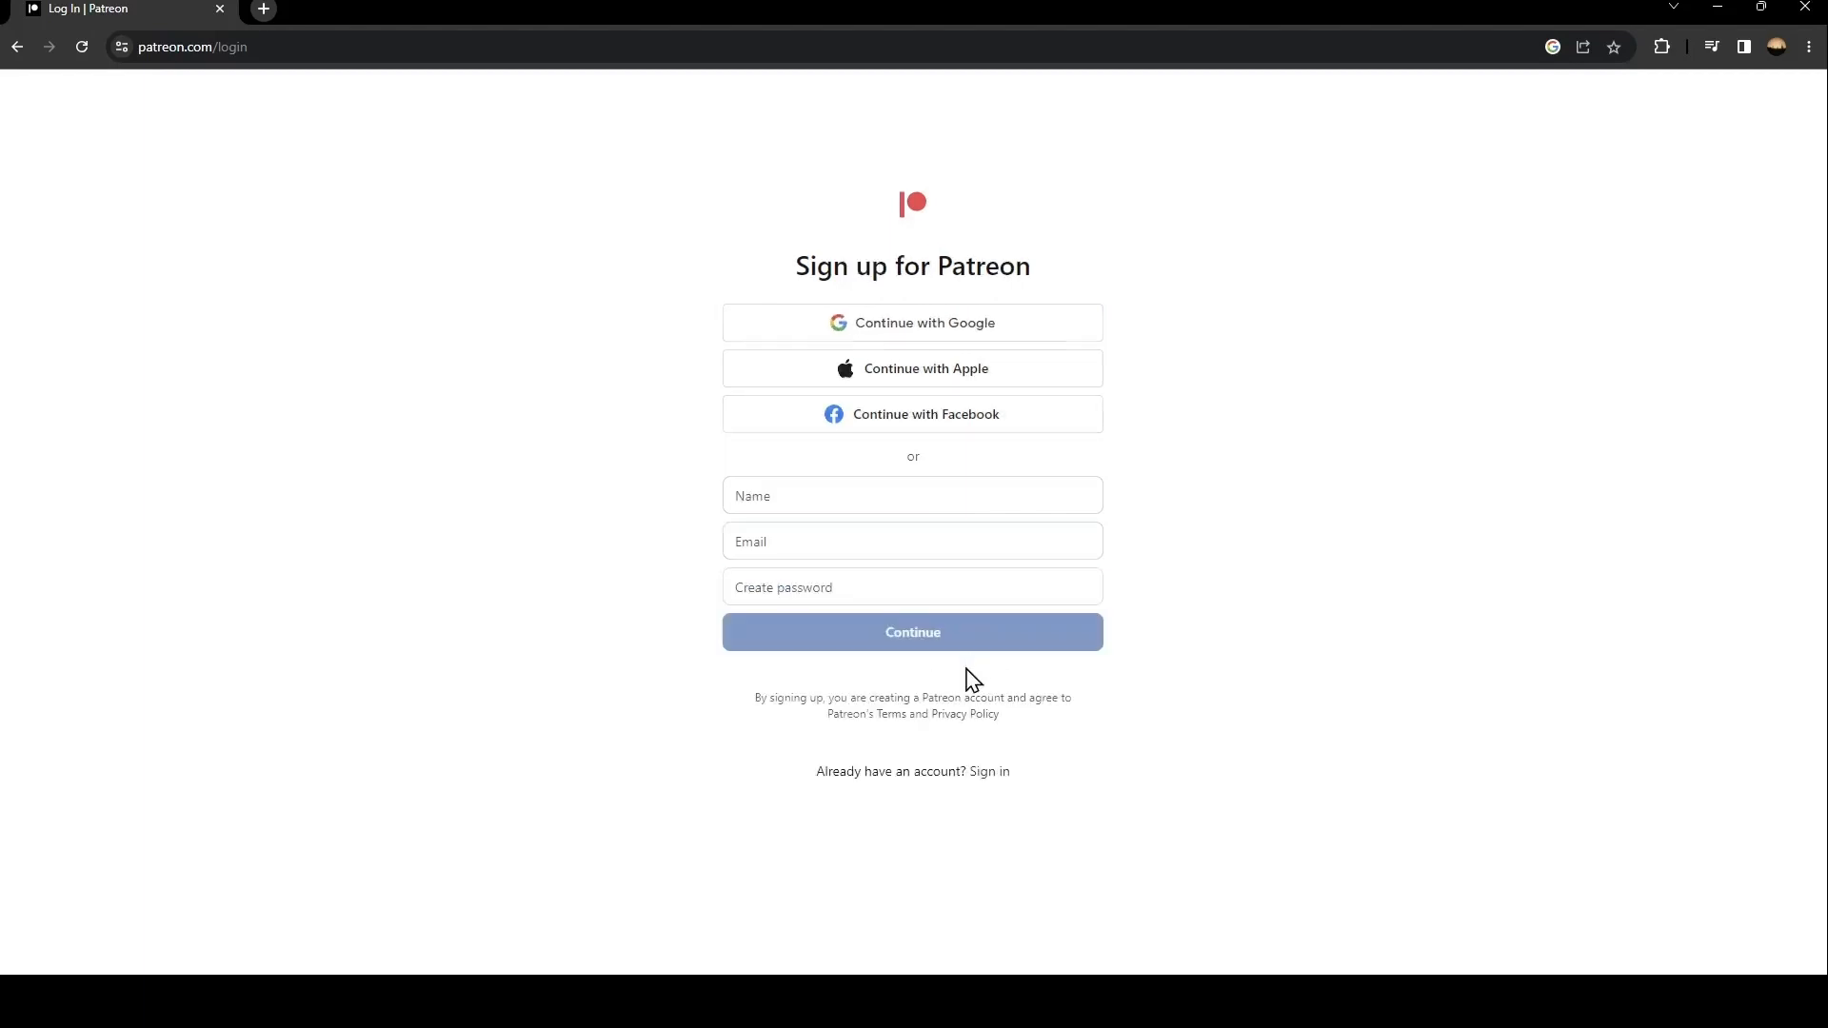
mouse_move(944, 160)
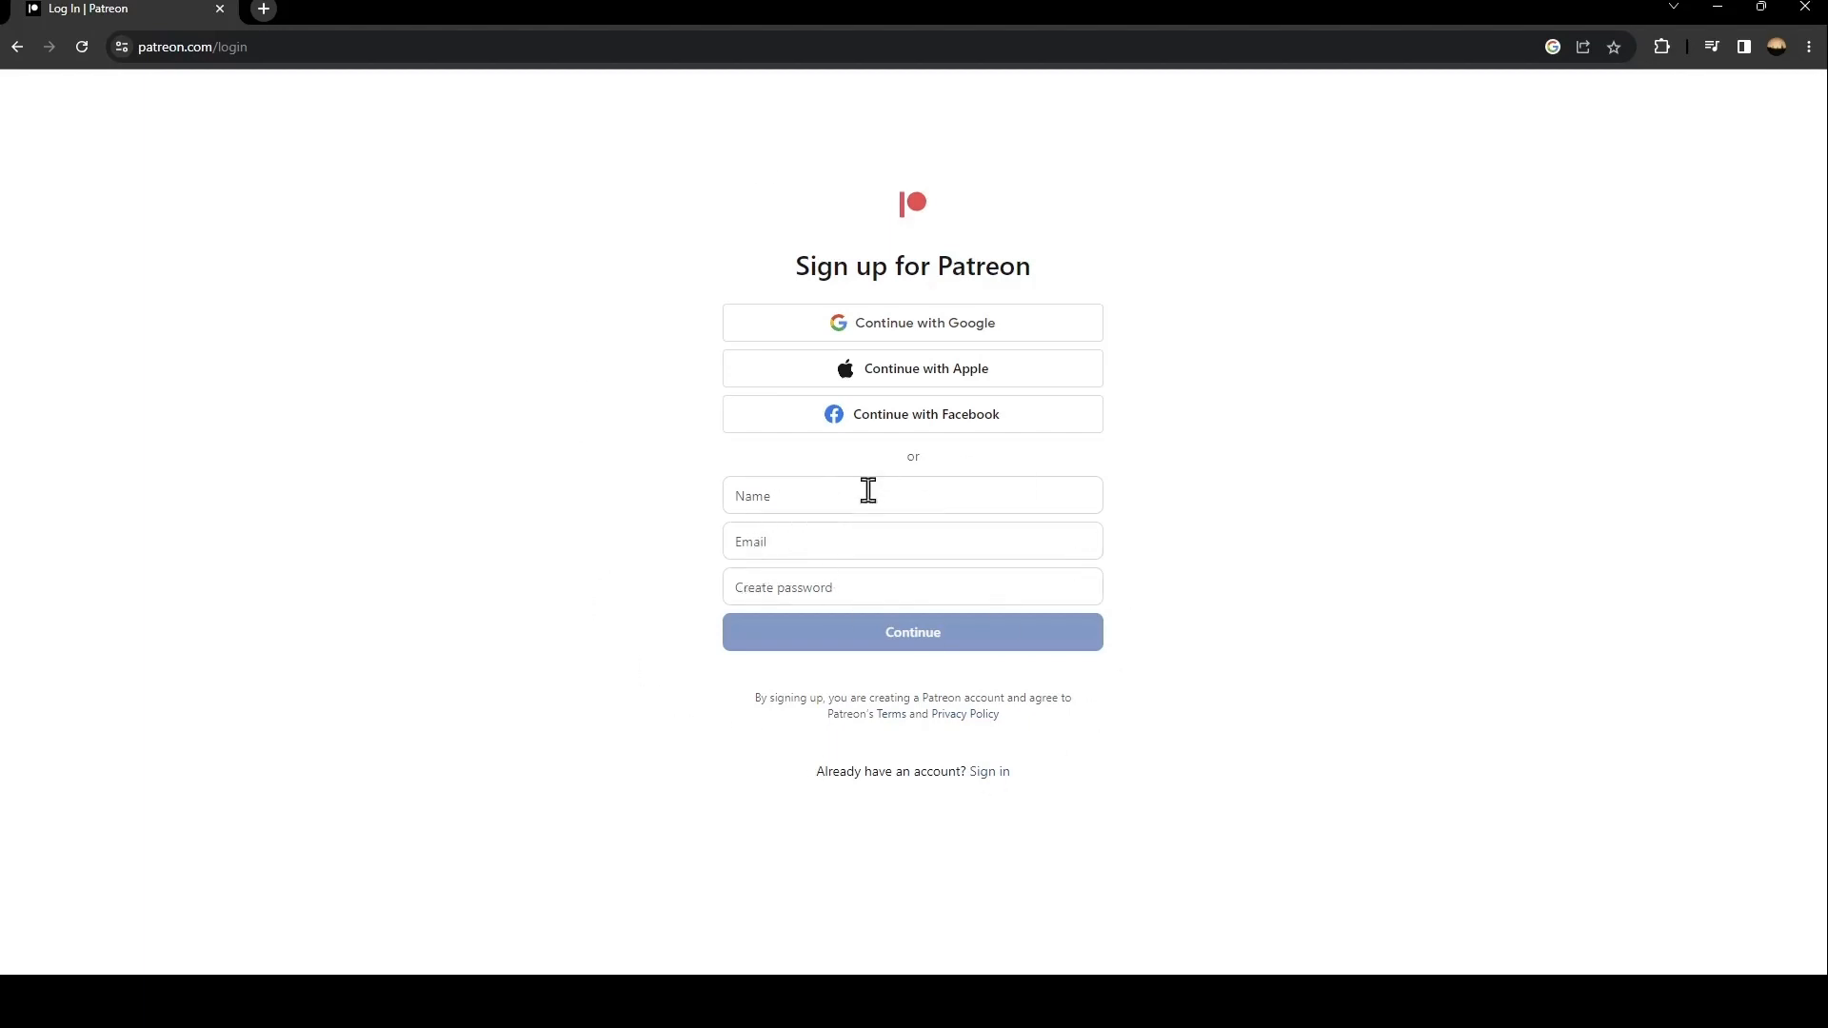
left_click(912, 495)
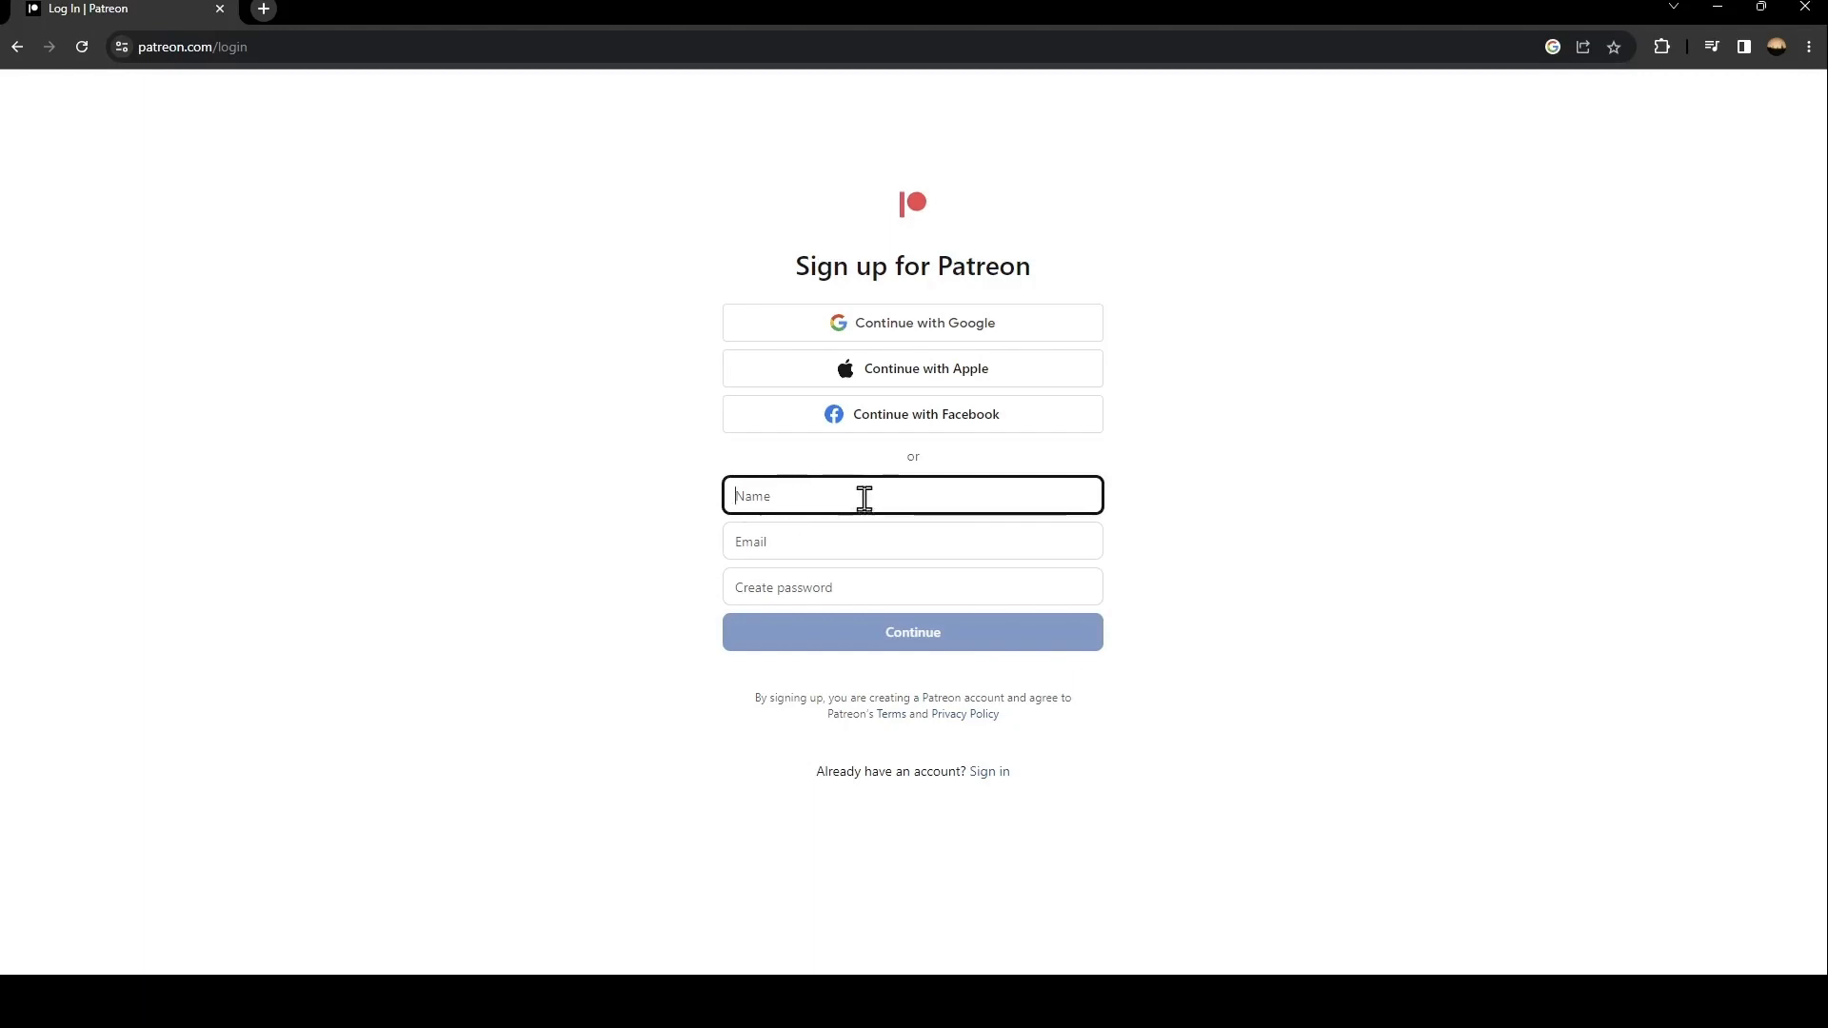
mouse_move(810, 551)
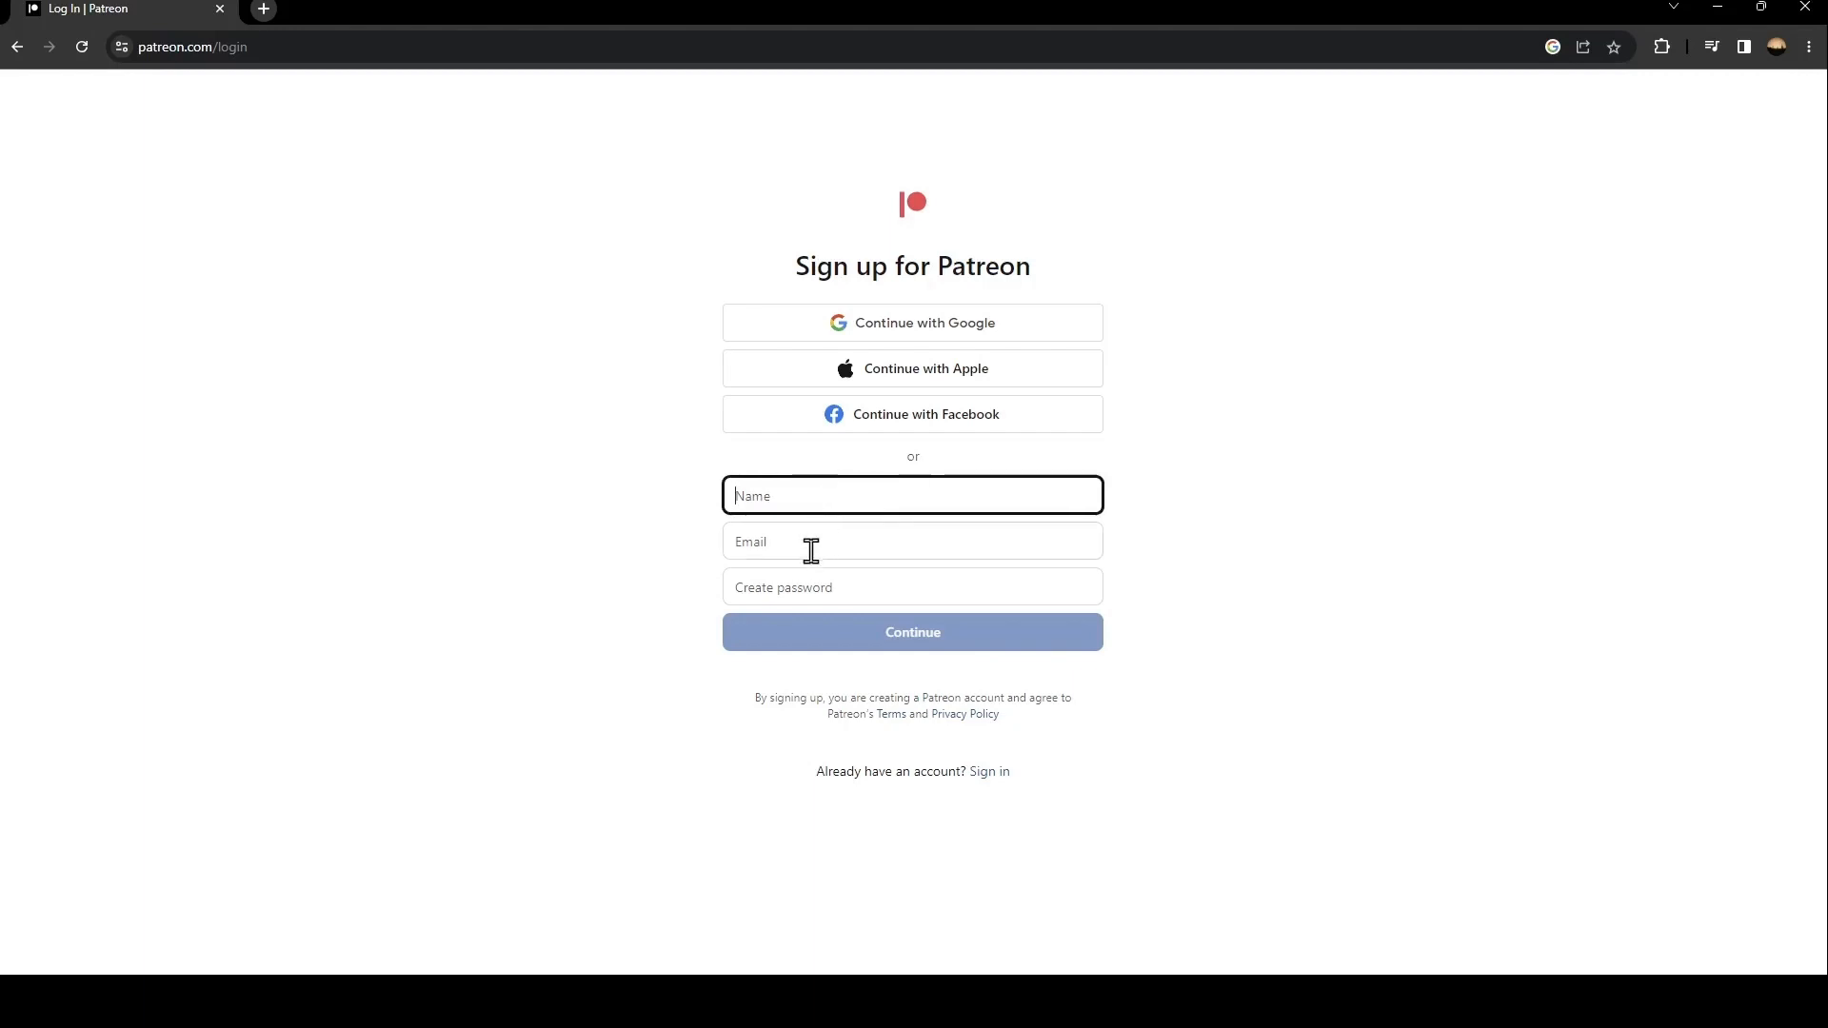
mouse_move(812, 605)
type("aizen")
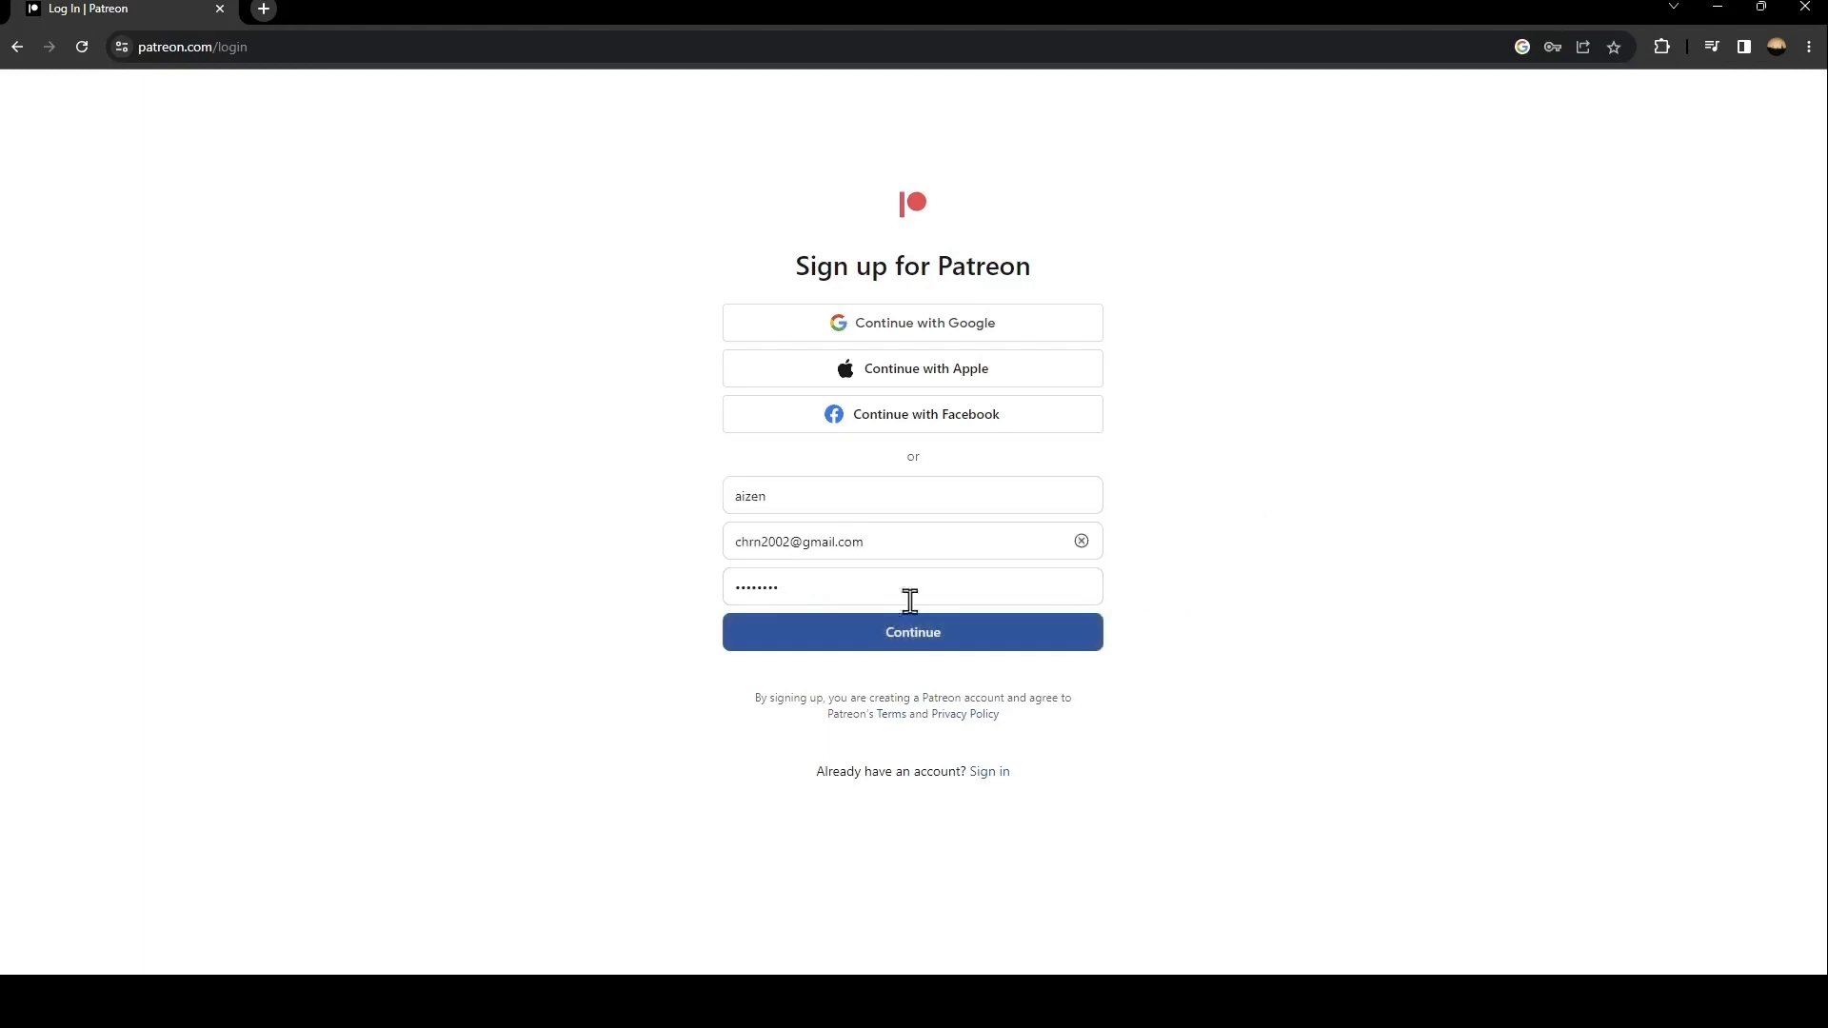
mouse_move(956, 639)
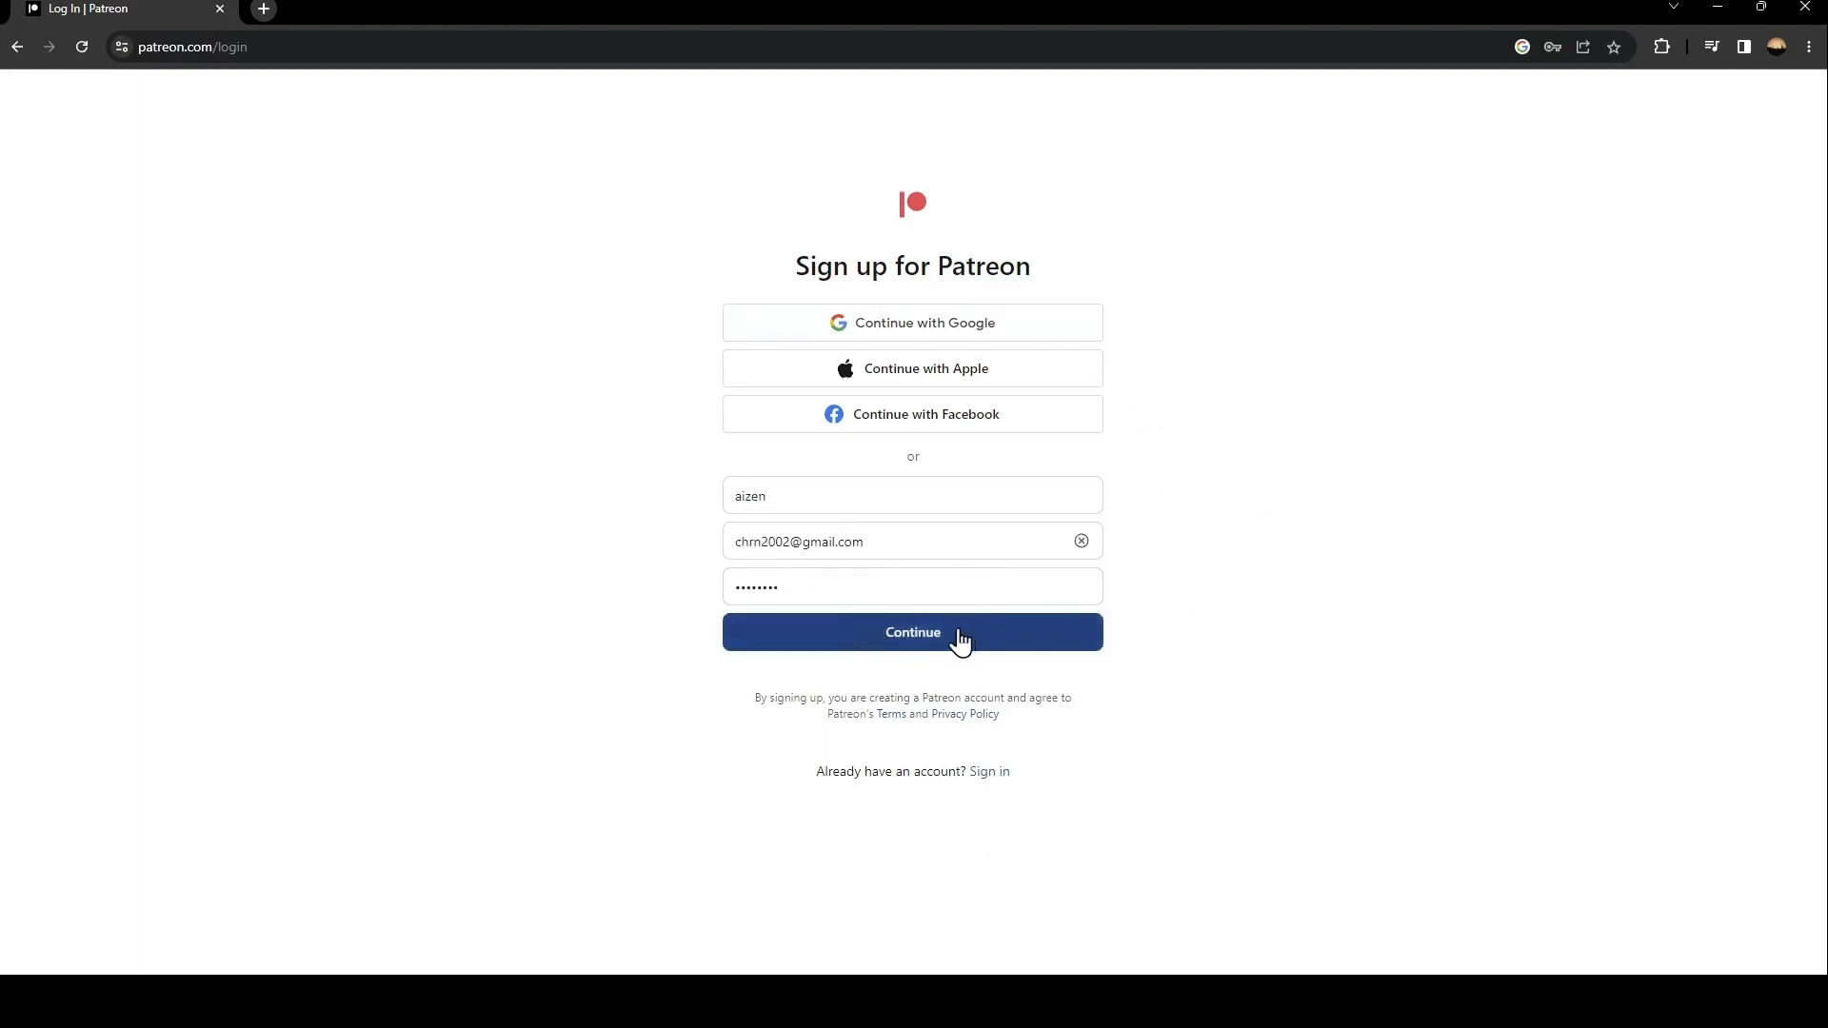
Submit the sign-up details with Continue to create the account
left_click(913, 632)
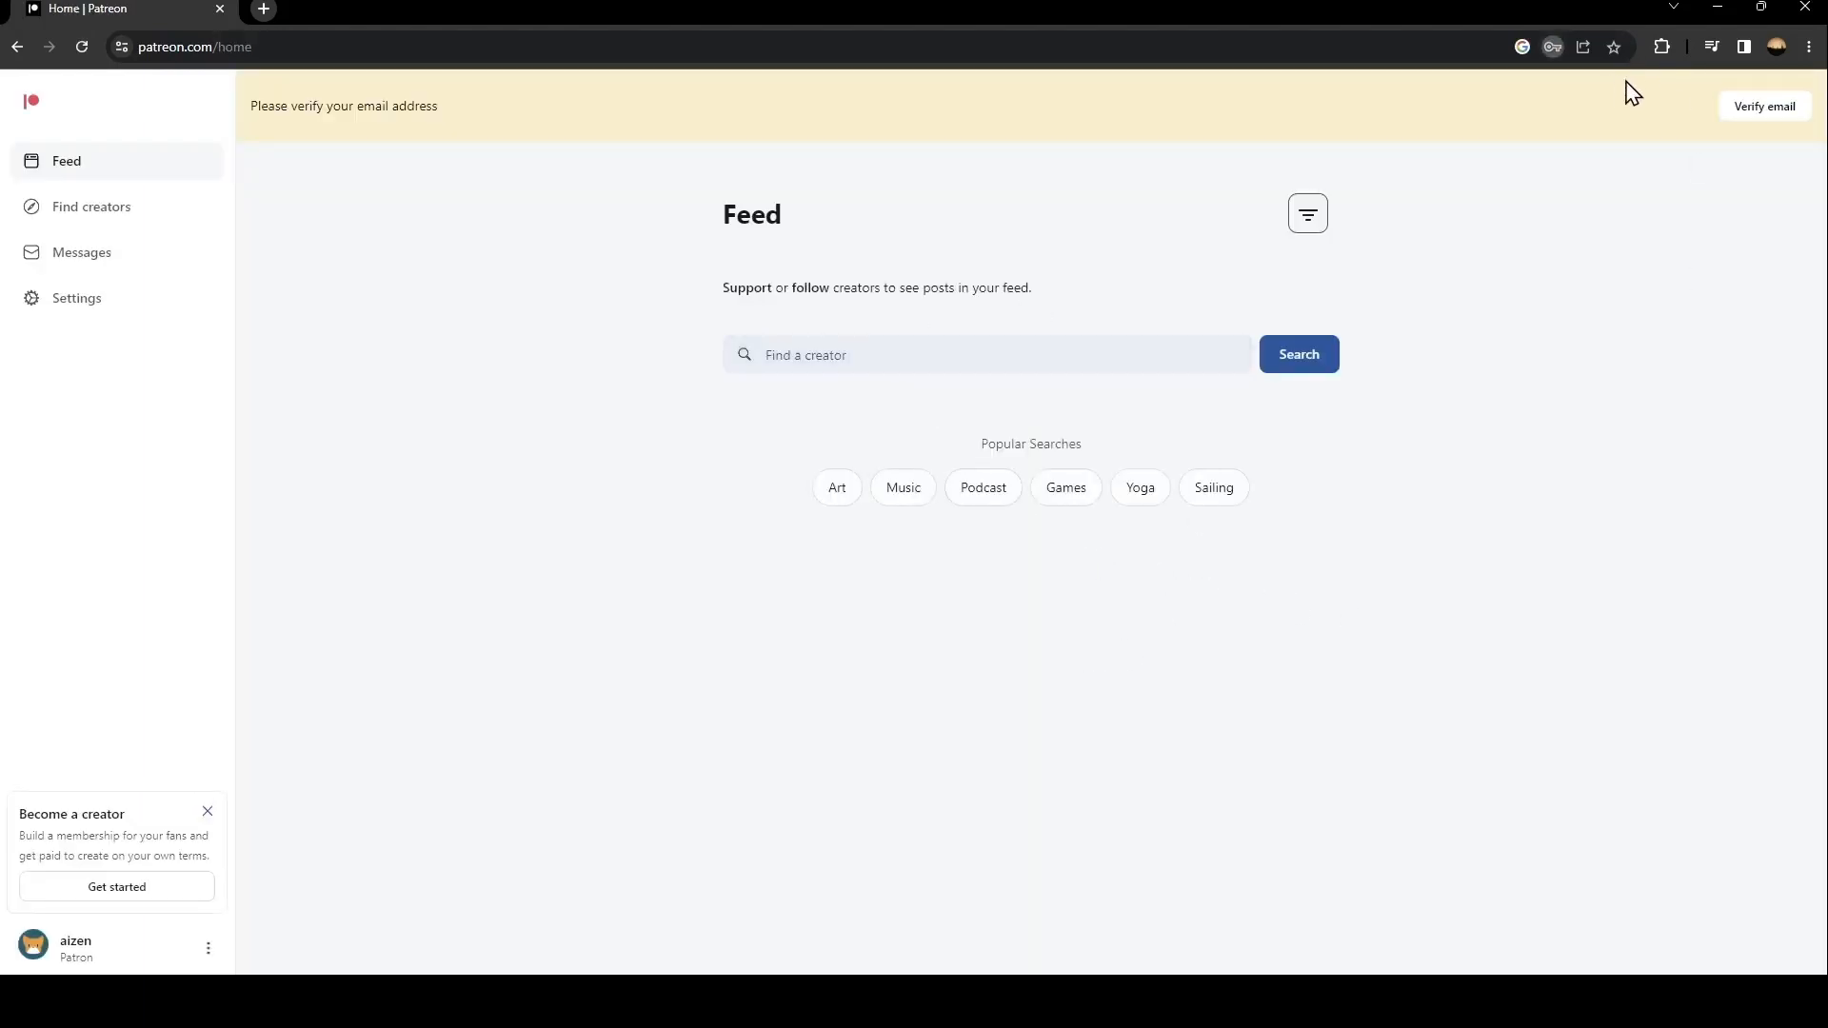
mouse_move(1242, 426)
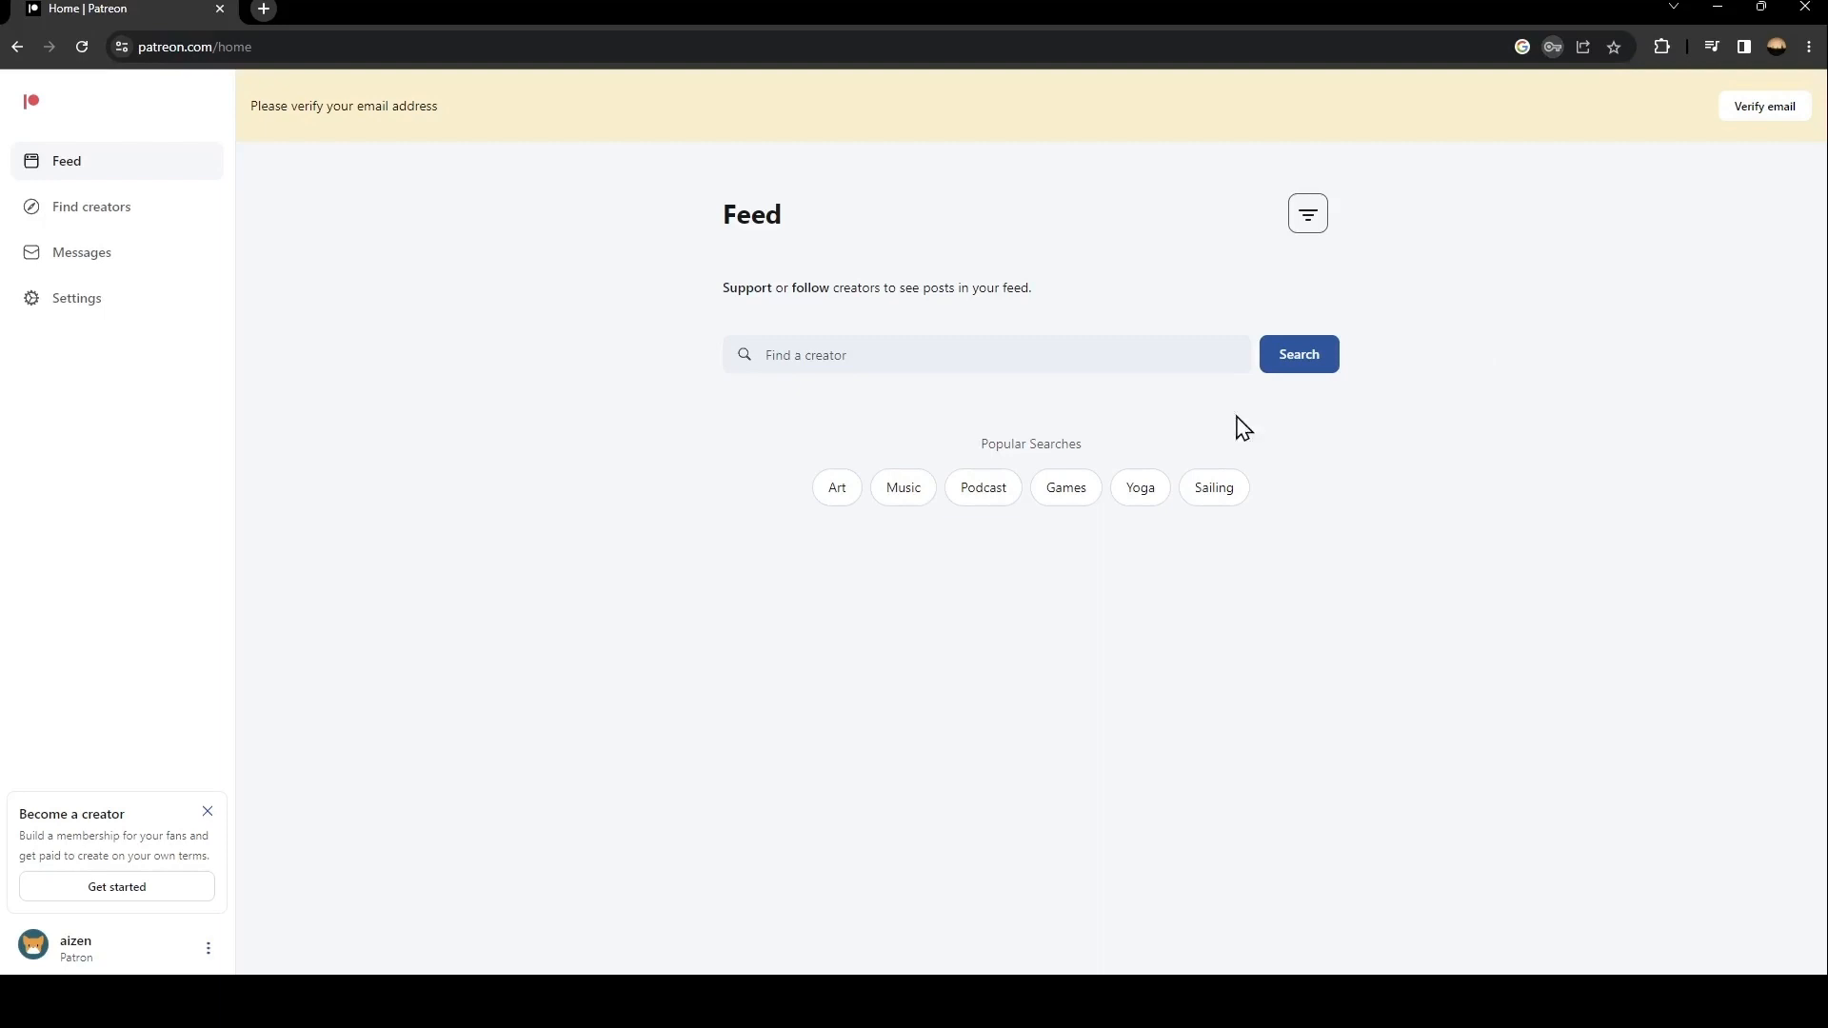
mouse_move(1413, 131)
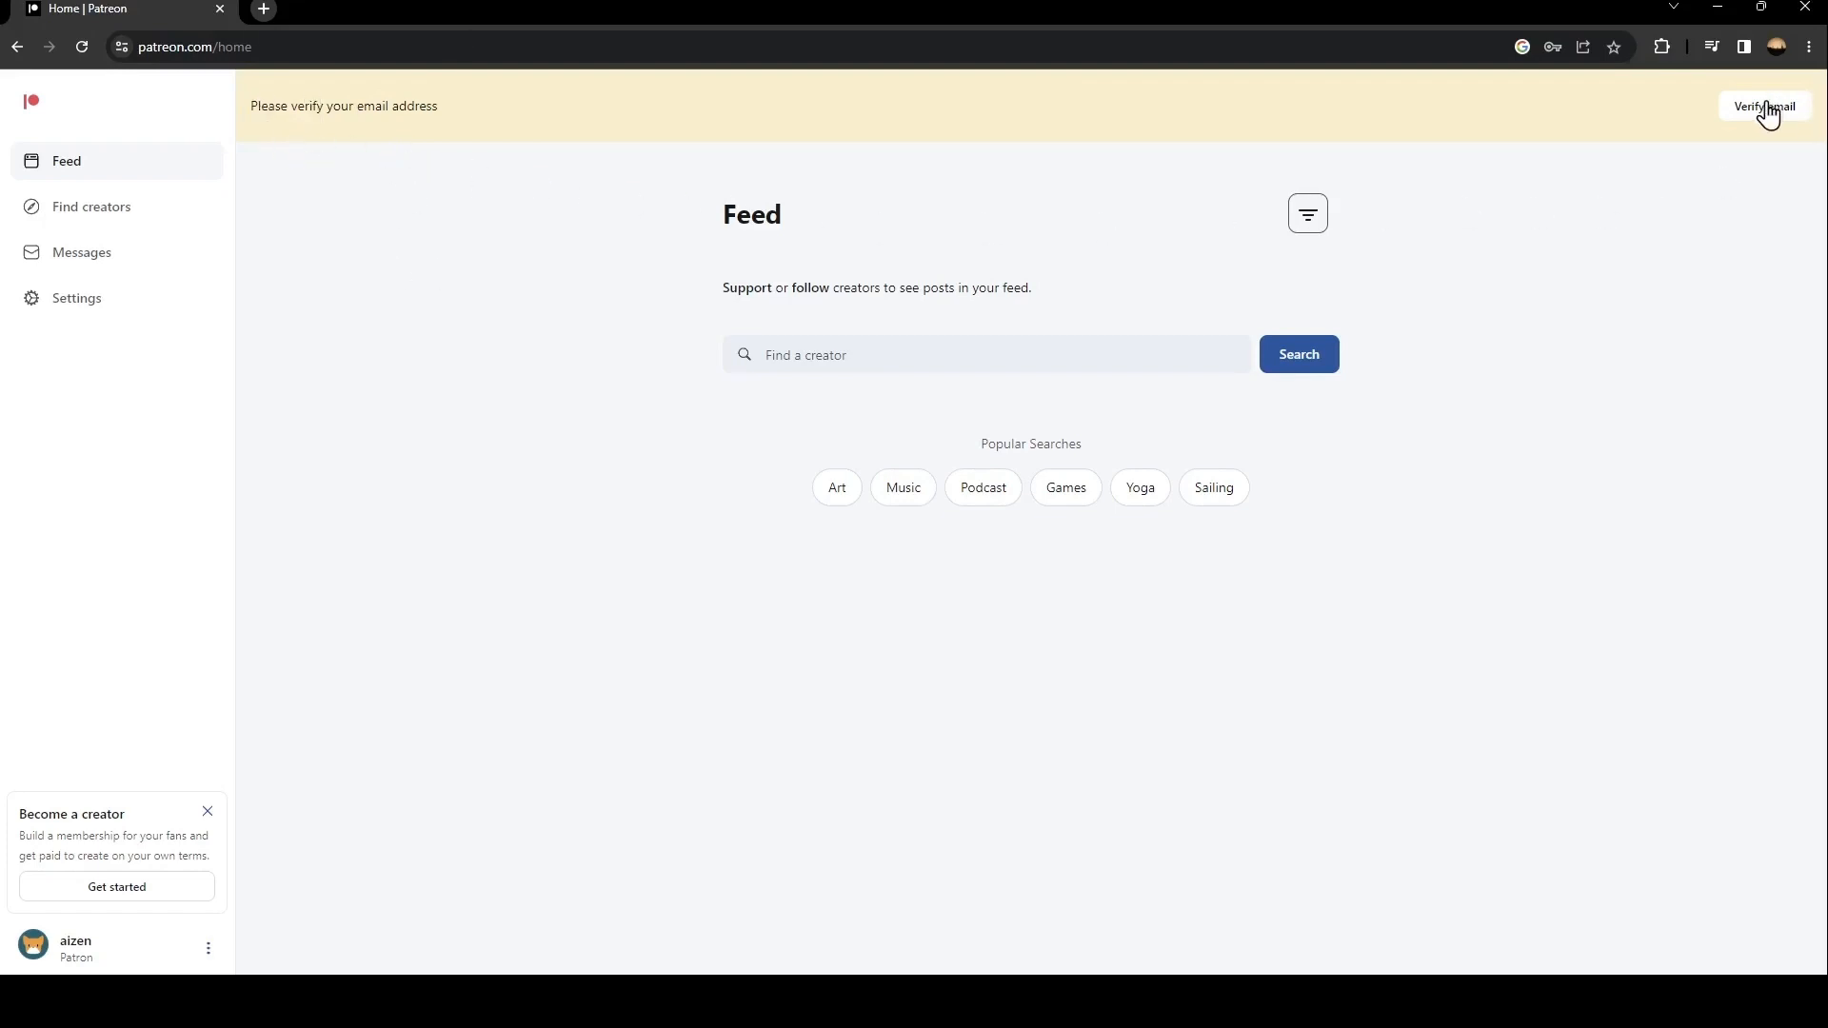
Request a verification email via the yellow Verify email banner
left_click(1764, 105)
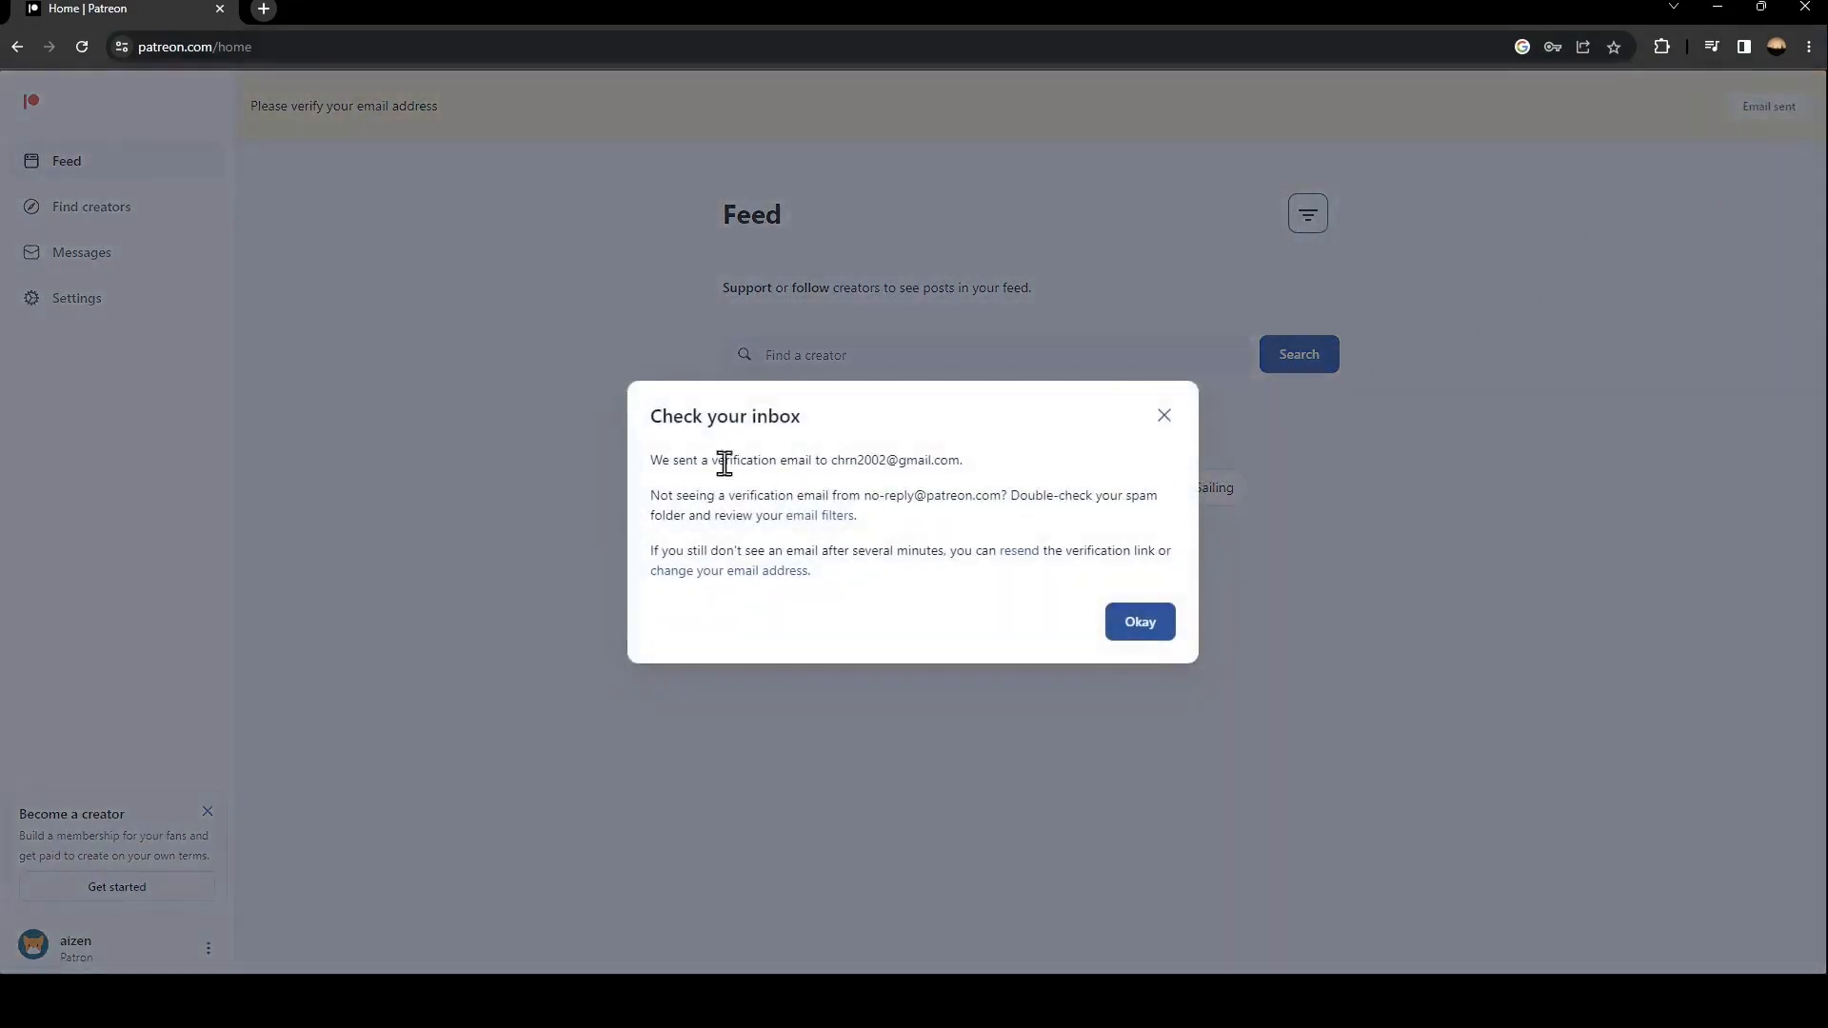
mouse_move(812, 318)
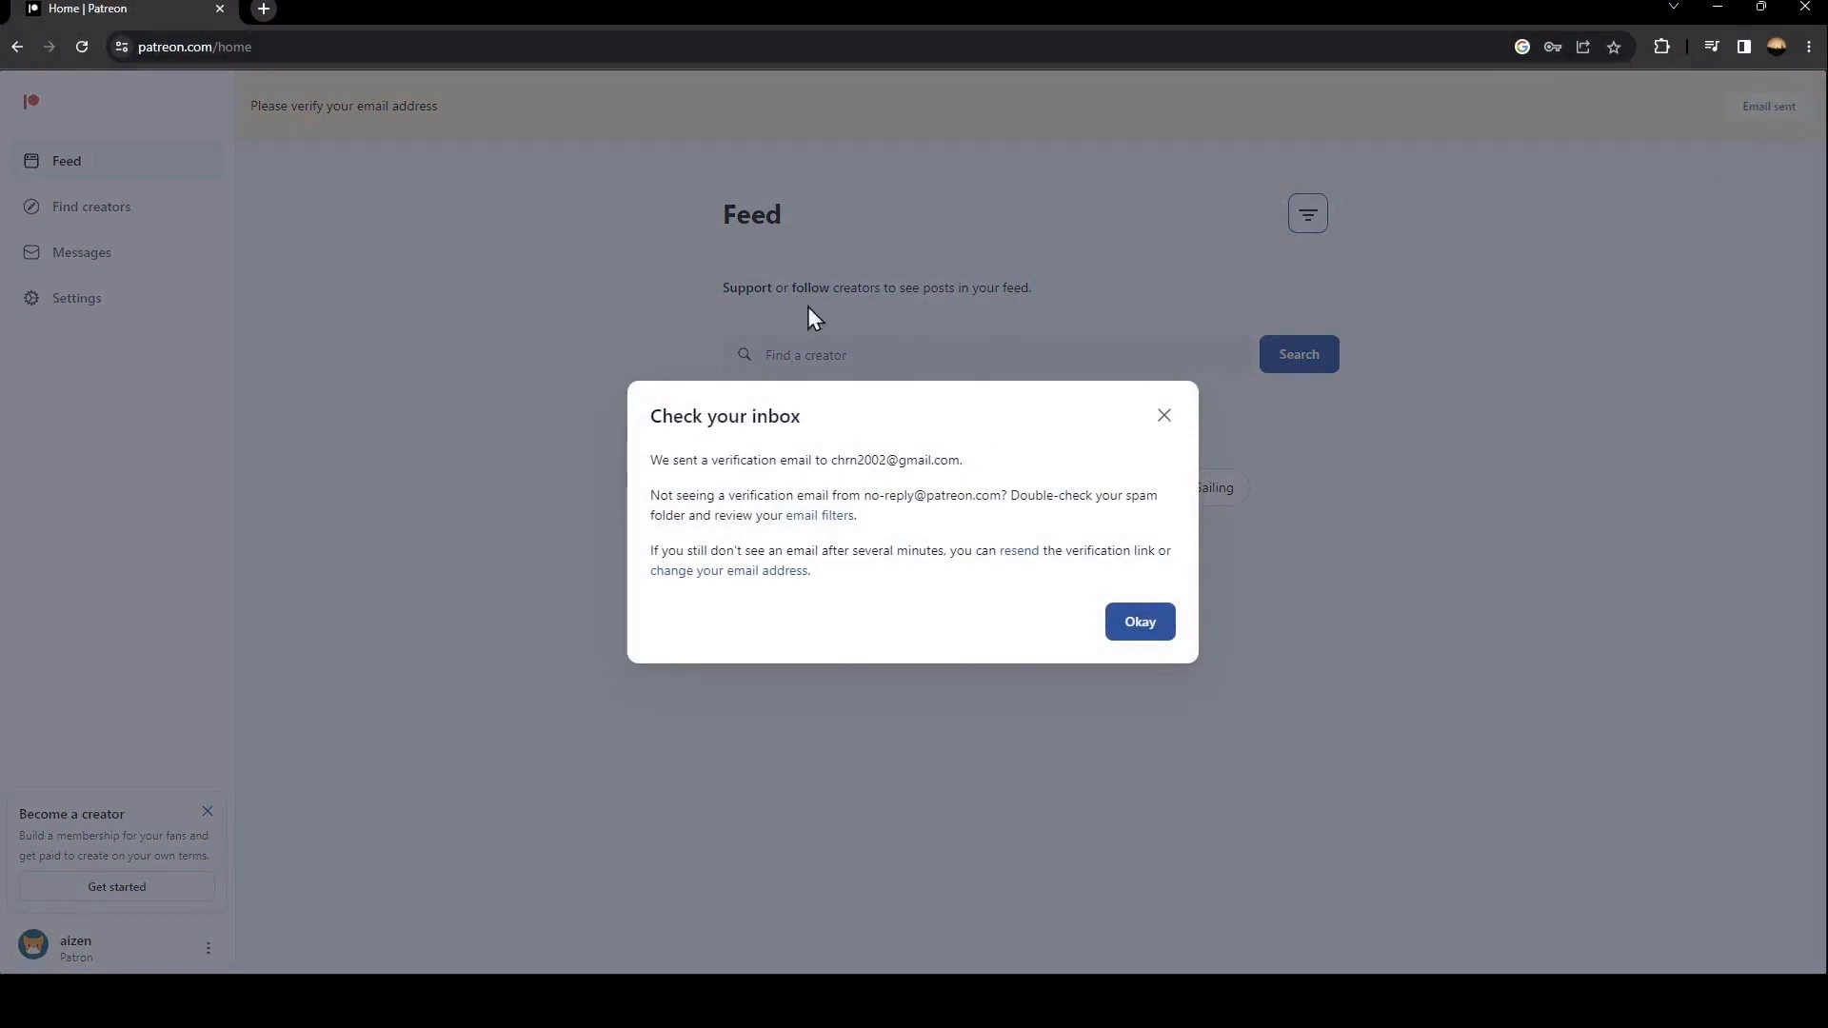
mouse_move(1364, 541)
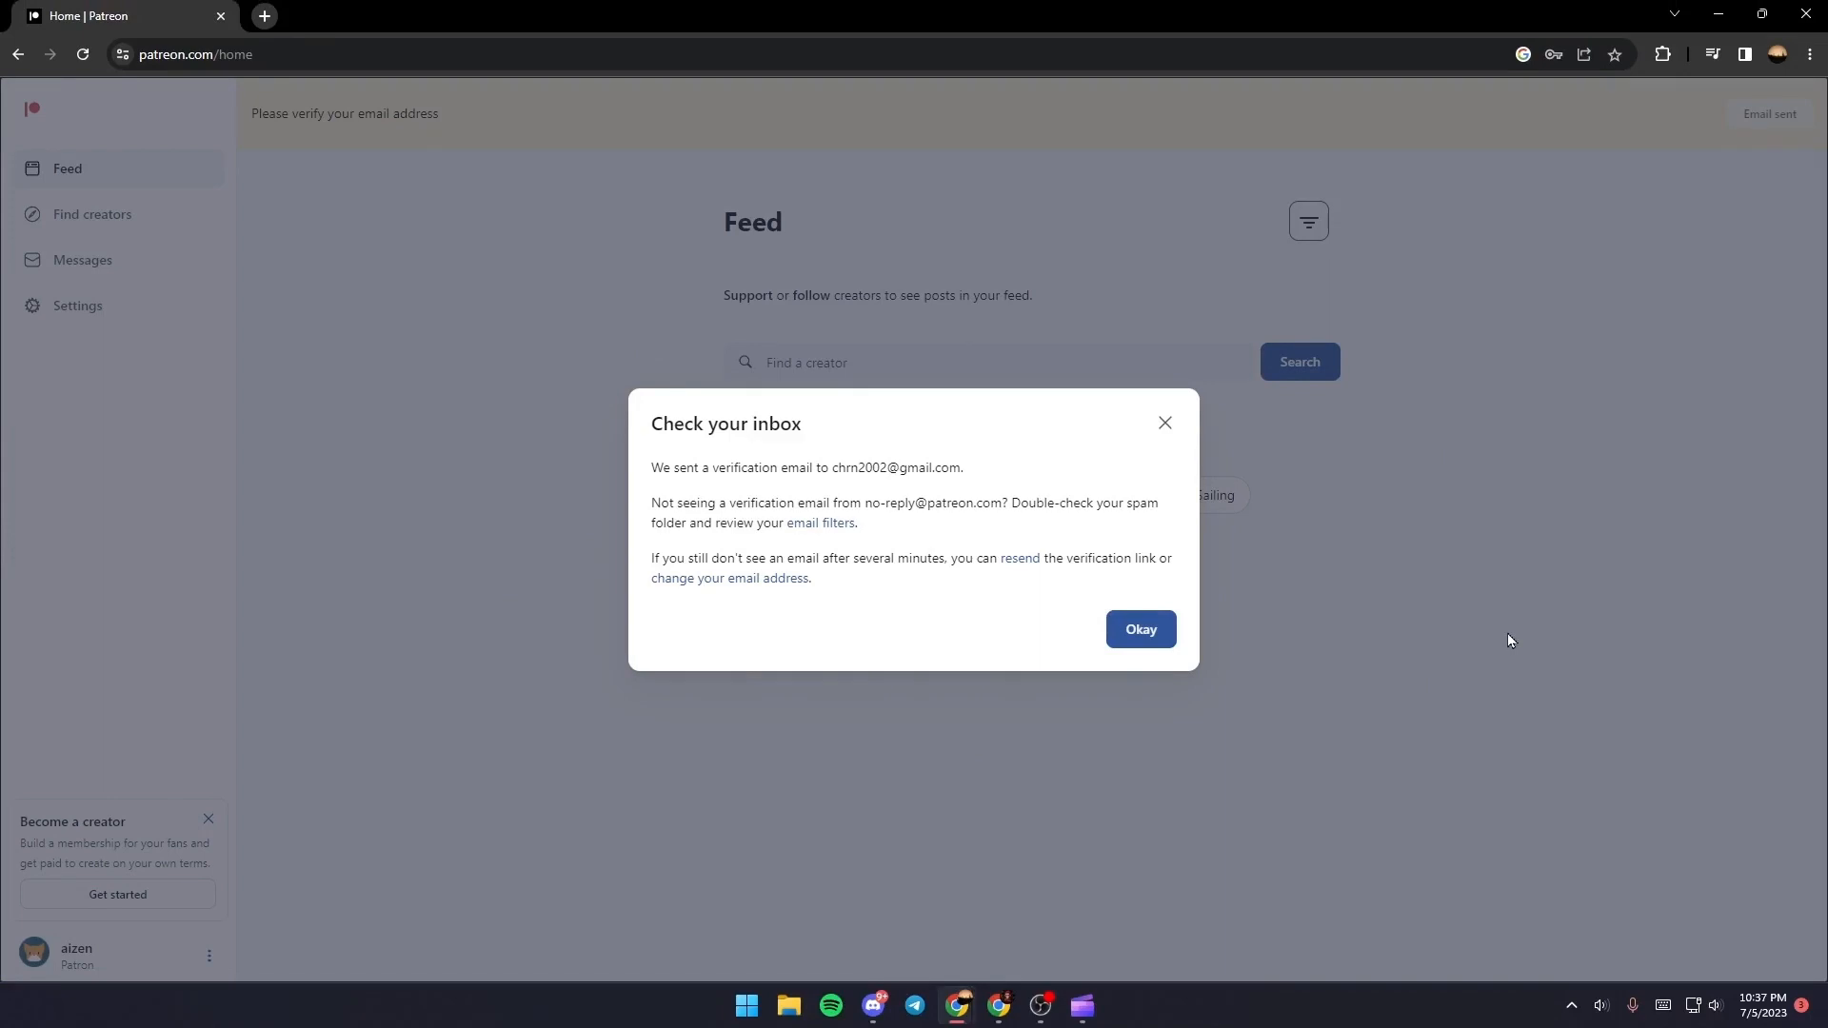
Open Patreon's confirmation email in Gmail and click Confirm Email
left_click(1513, 15)
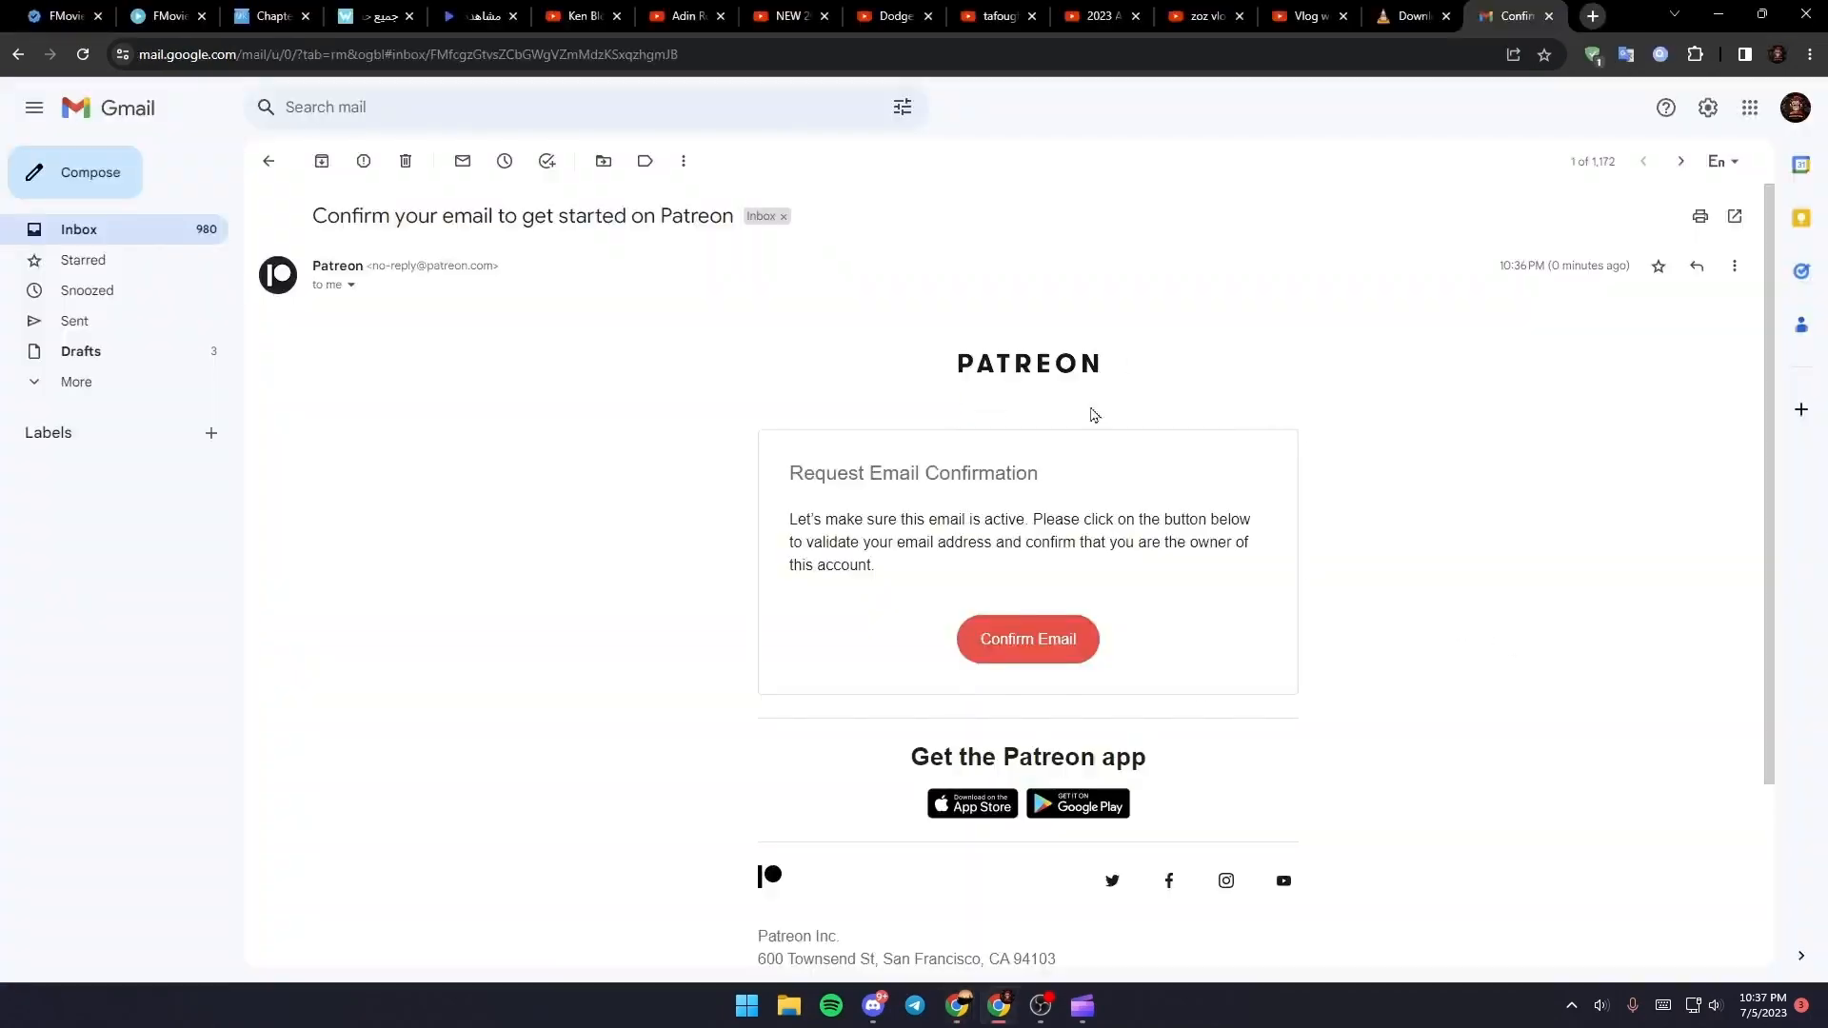
mouse_move(961, 367)
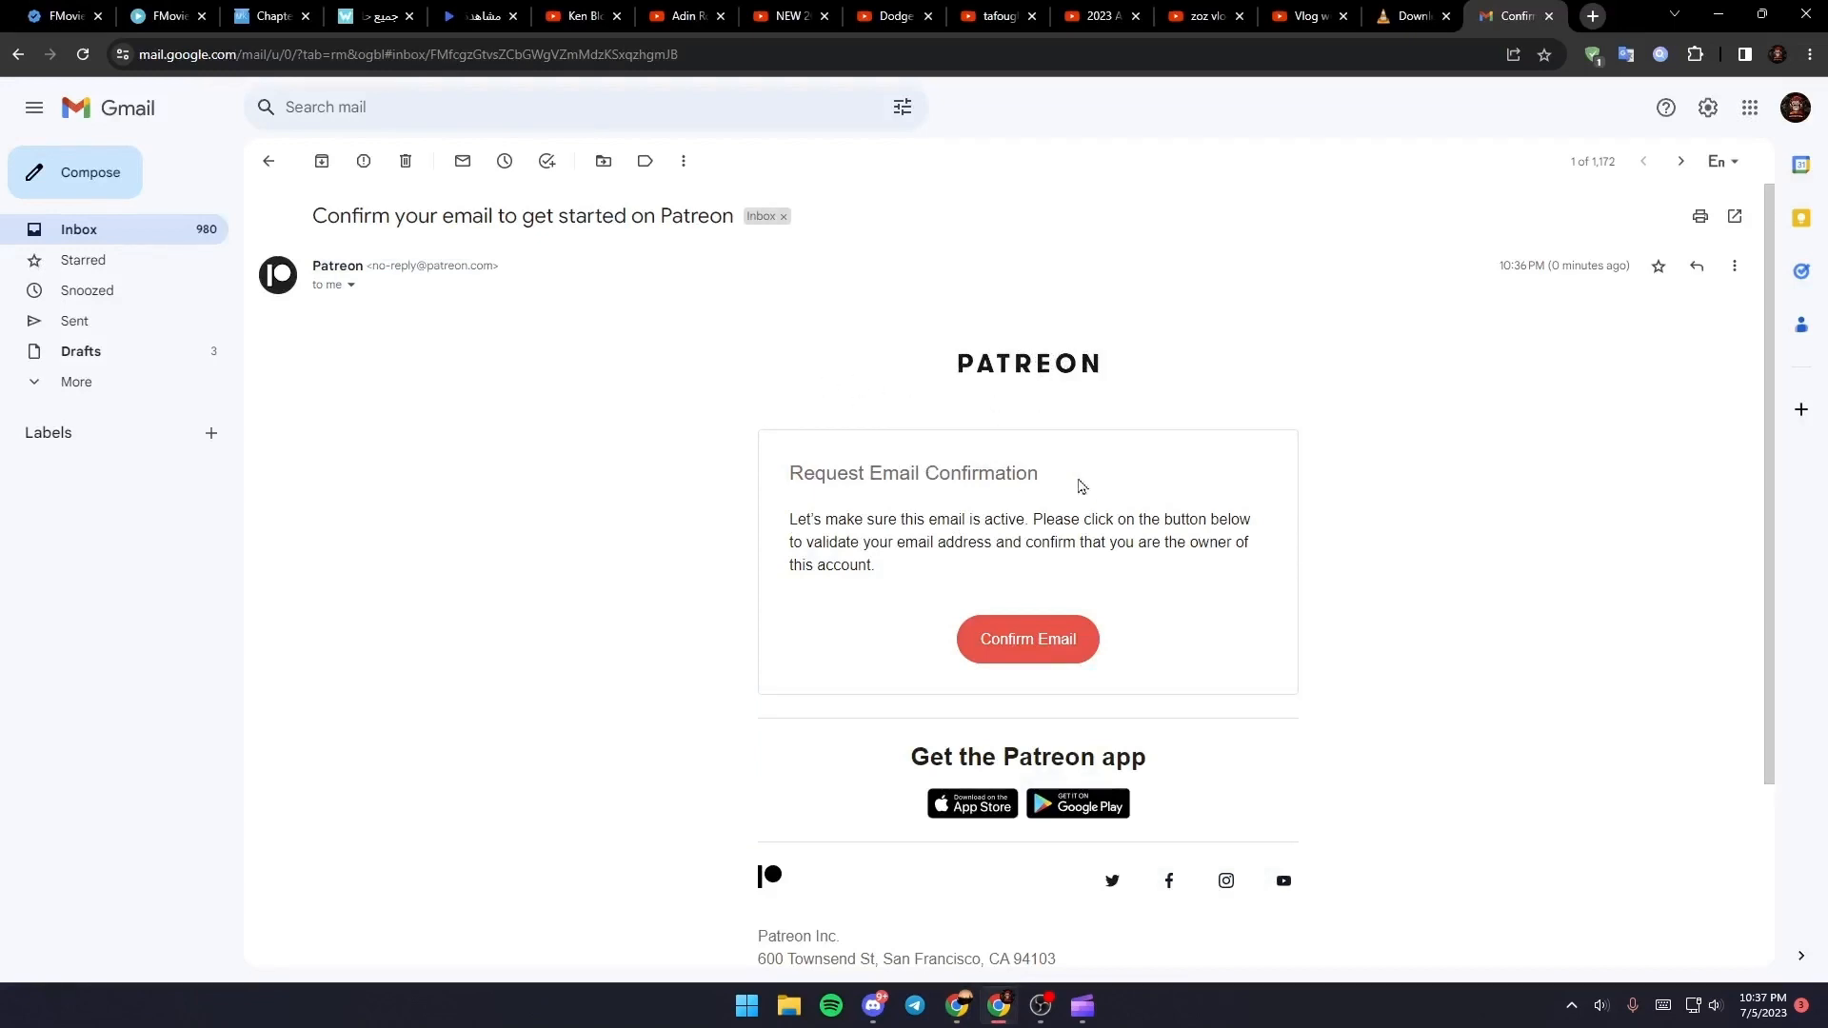
left_click(1026, 639)
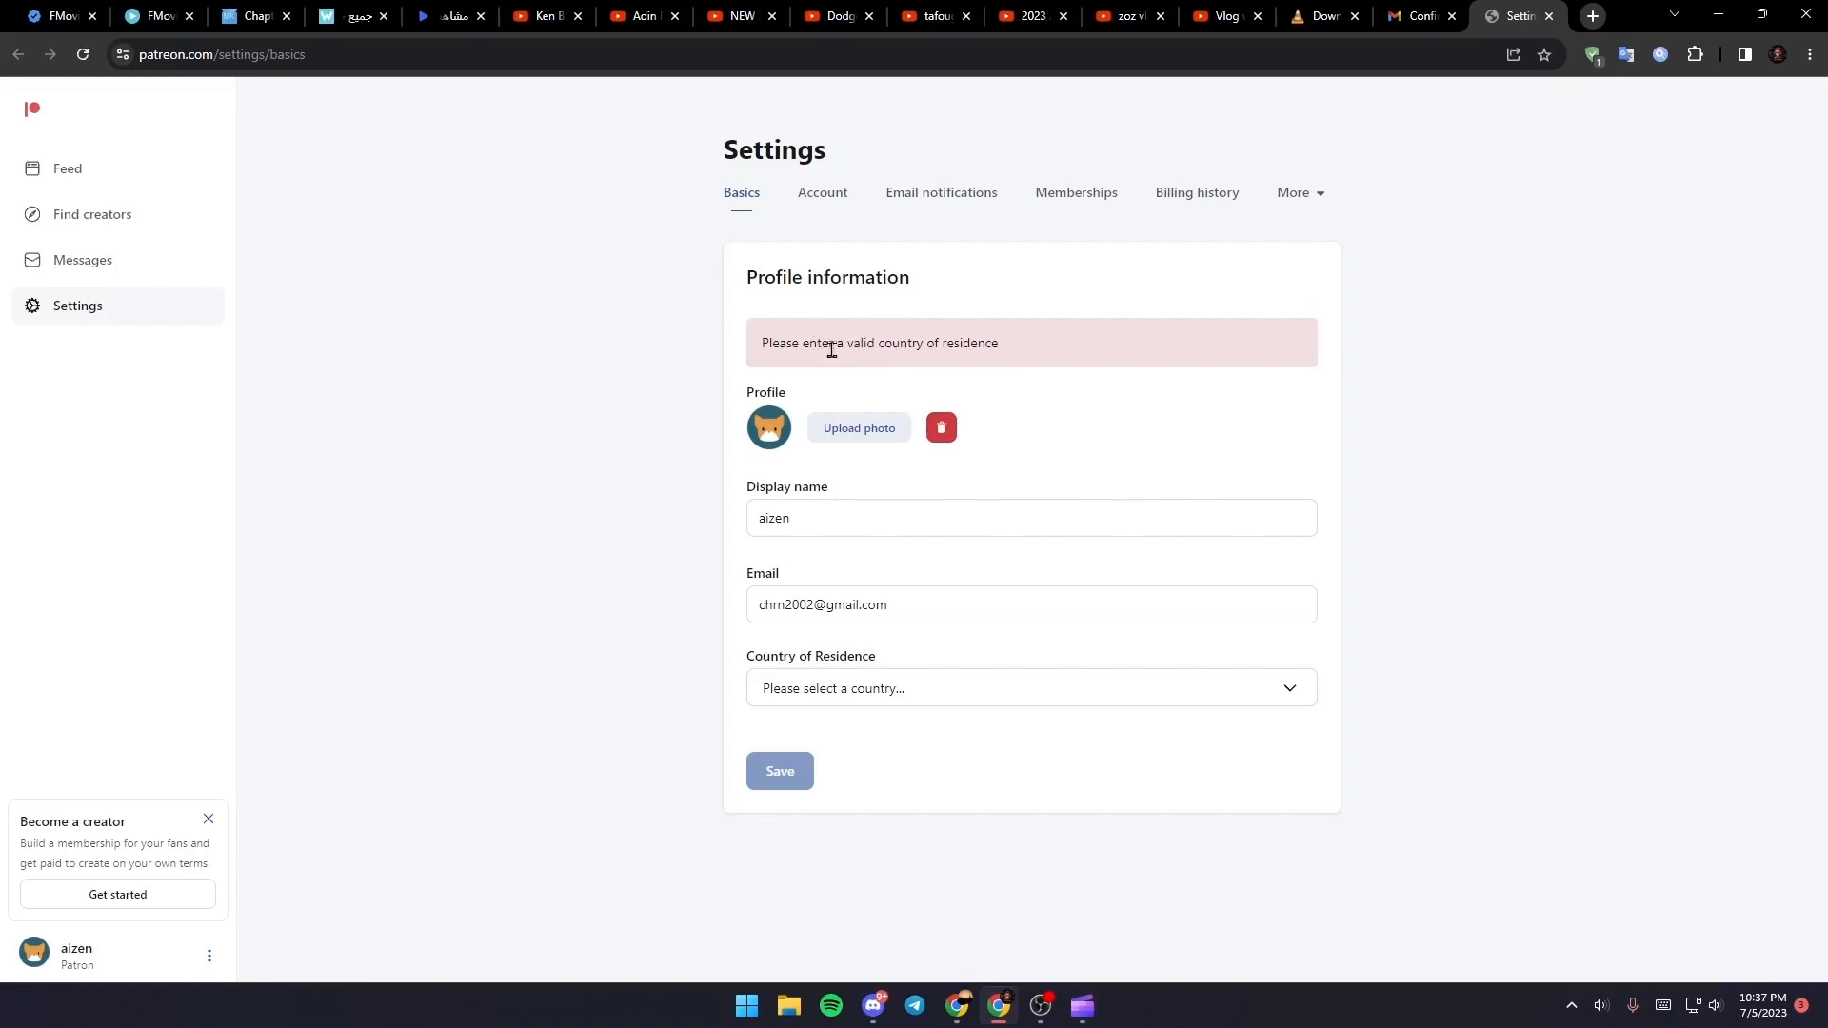
mouse_move(1006, 323)
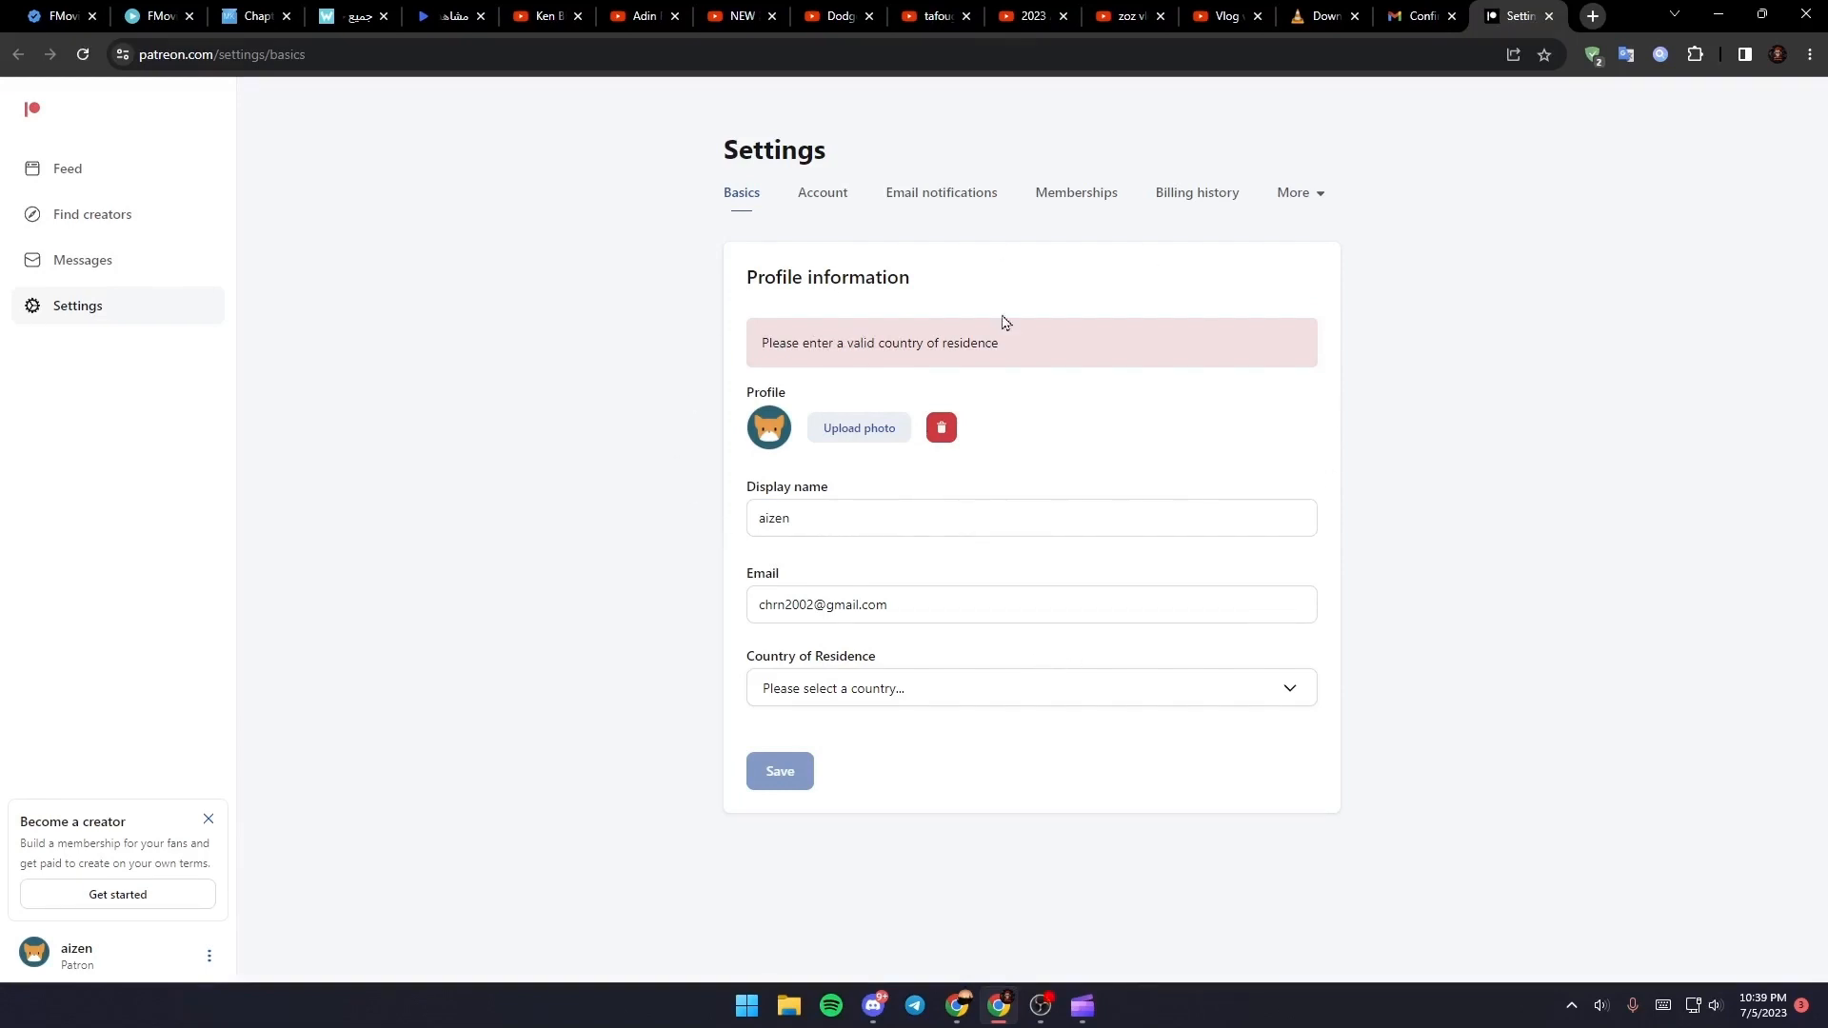
Set the country of residence to Morocco and open a new browser tab
left_click(1029, 687)
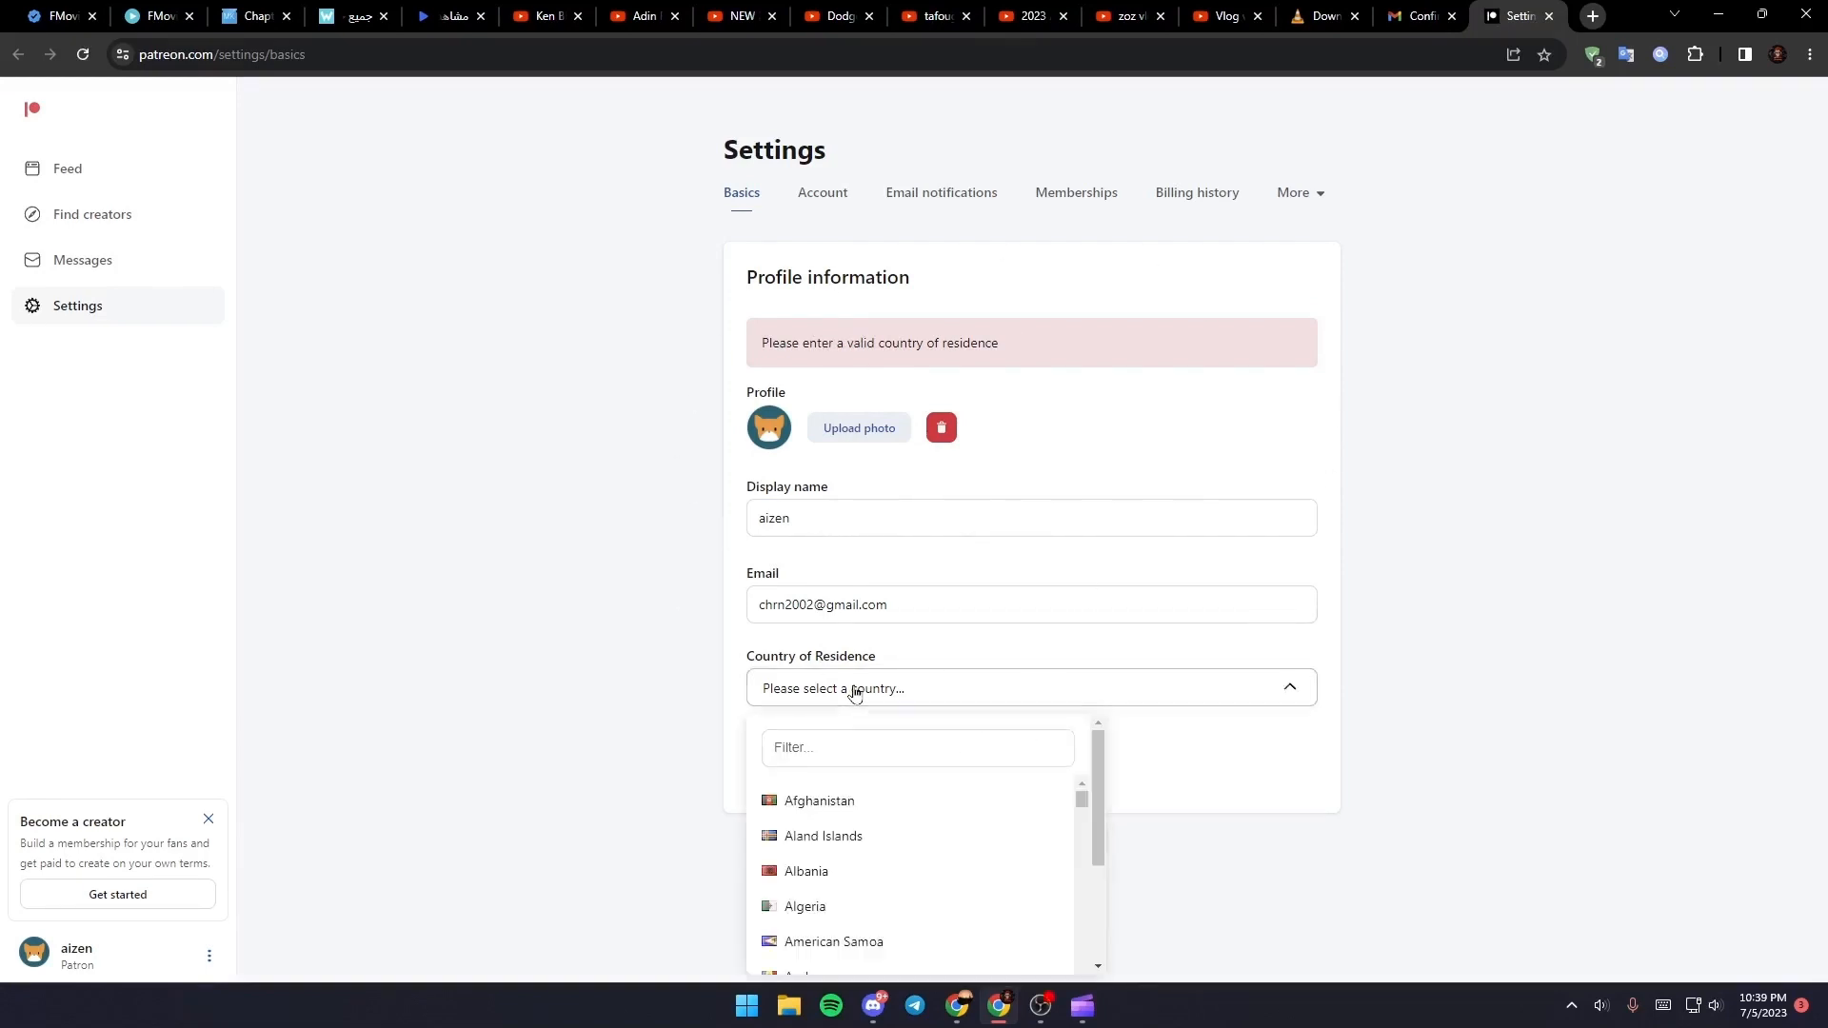
left_click(918, 748)
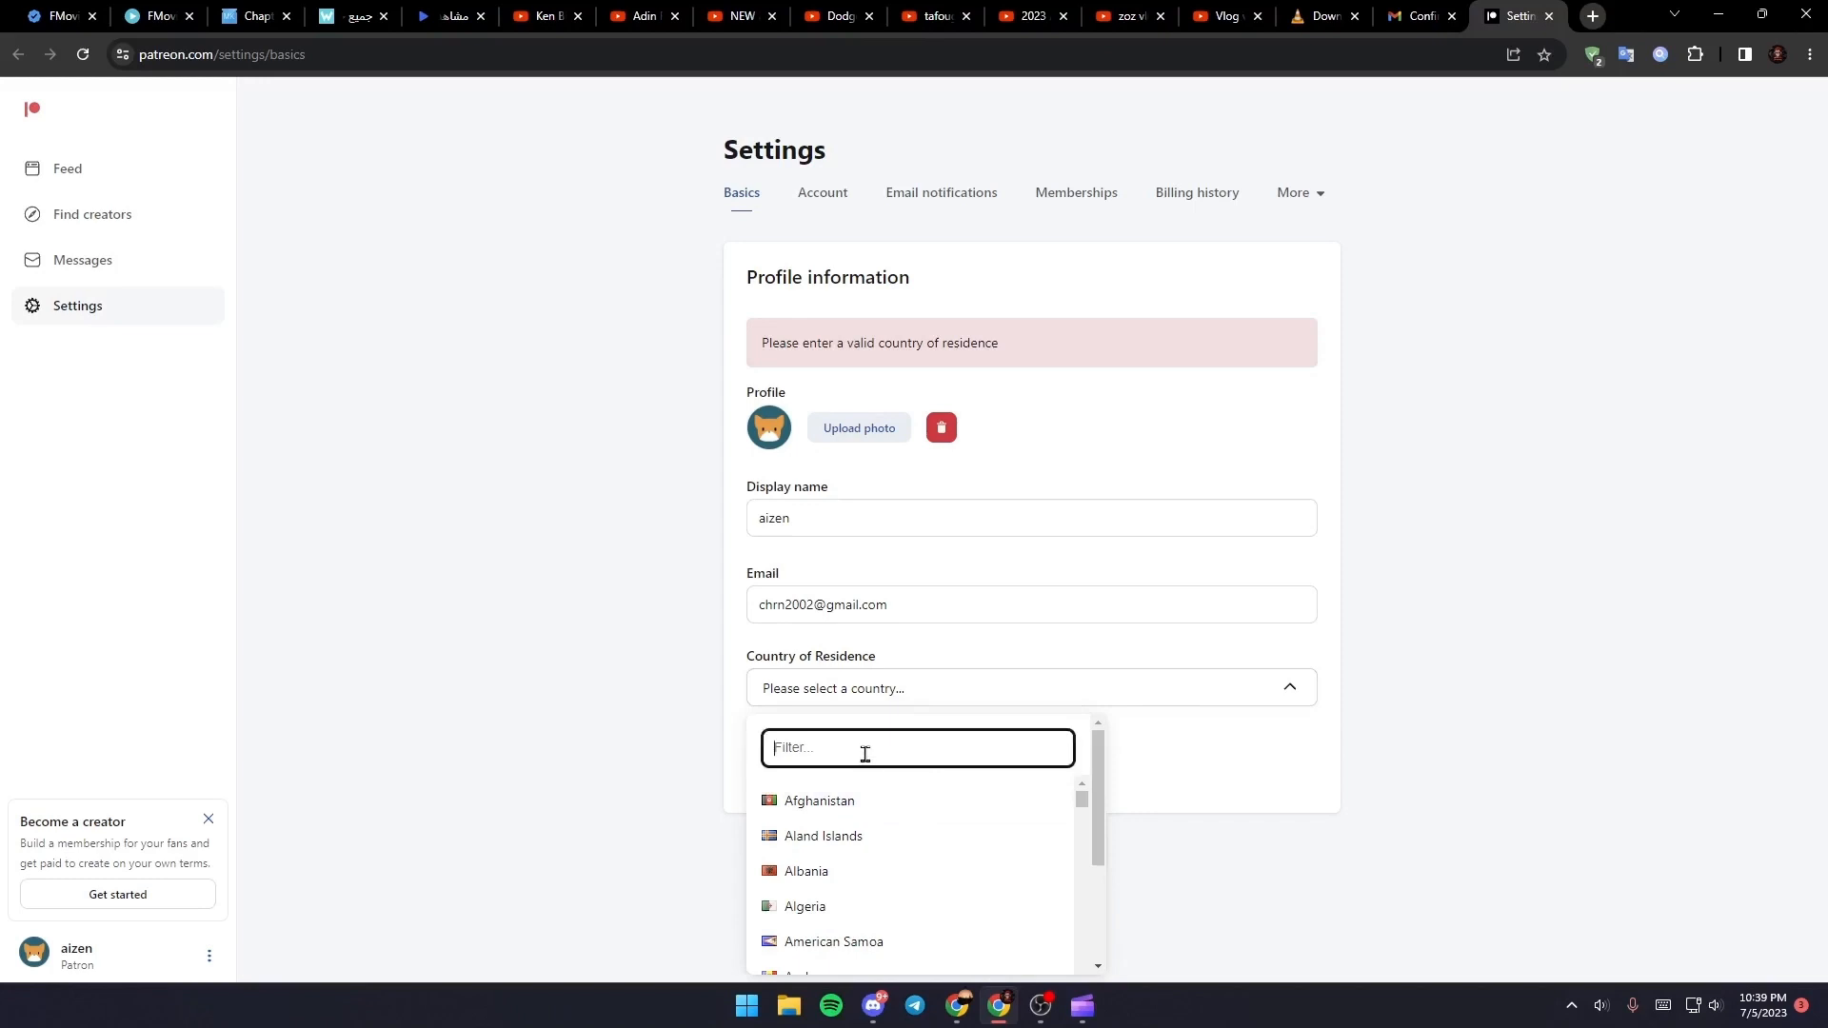
type("mor")
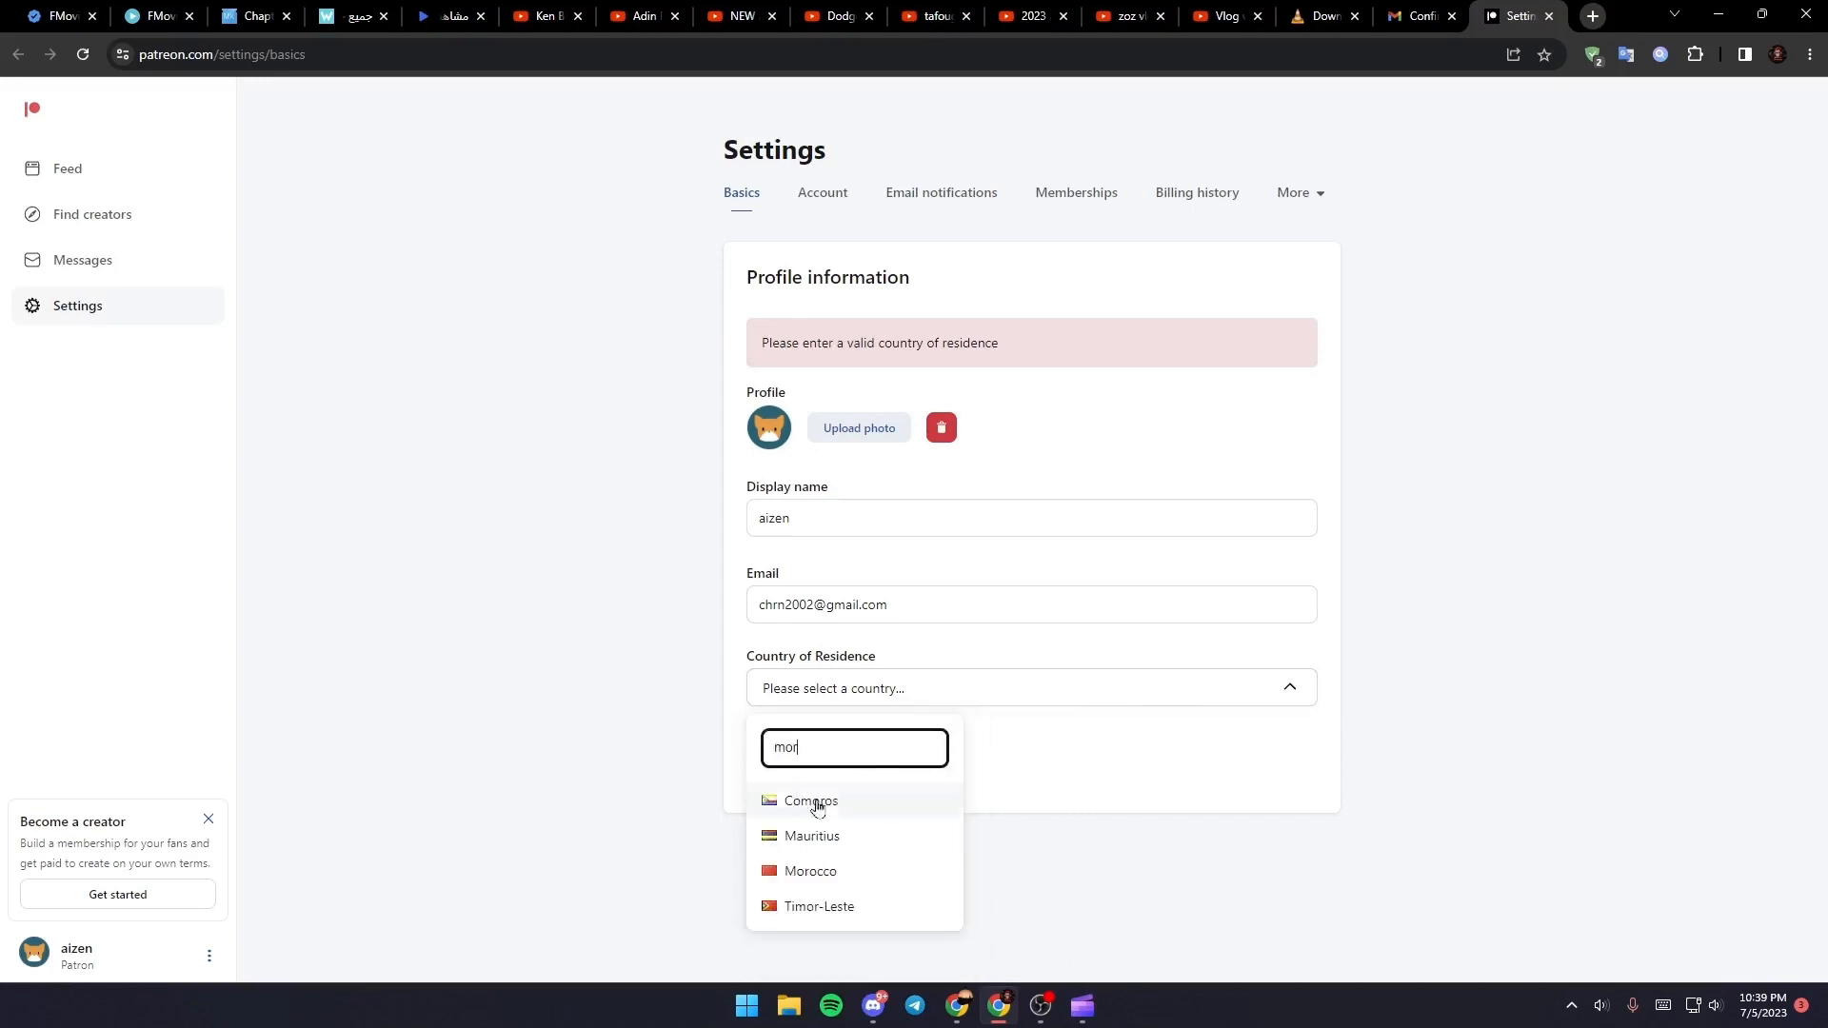
left_click(809, 876)
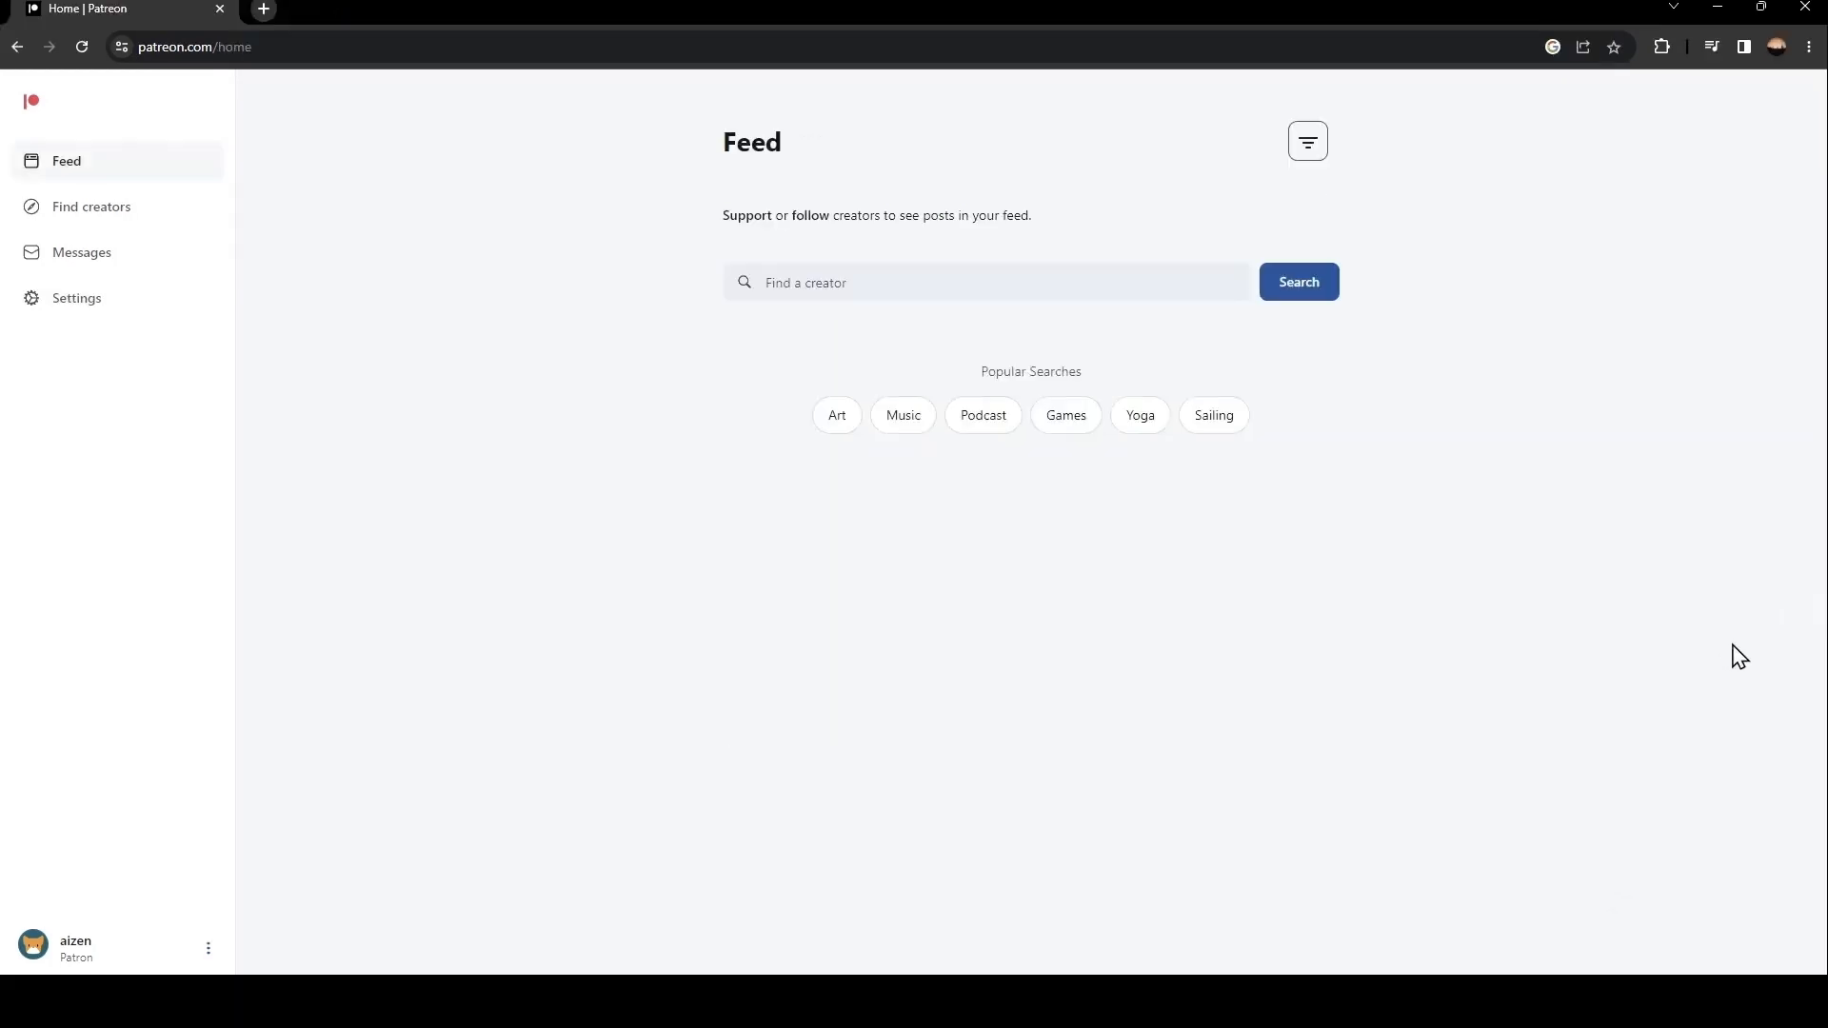
left_click(262, 10)
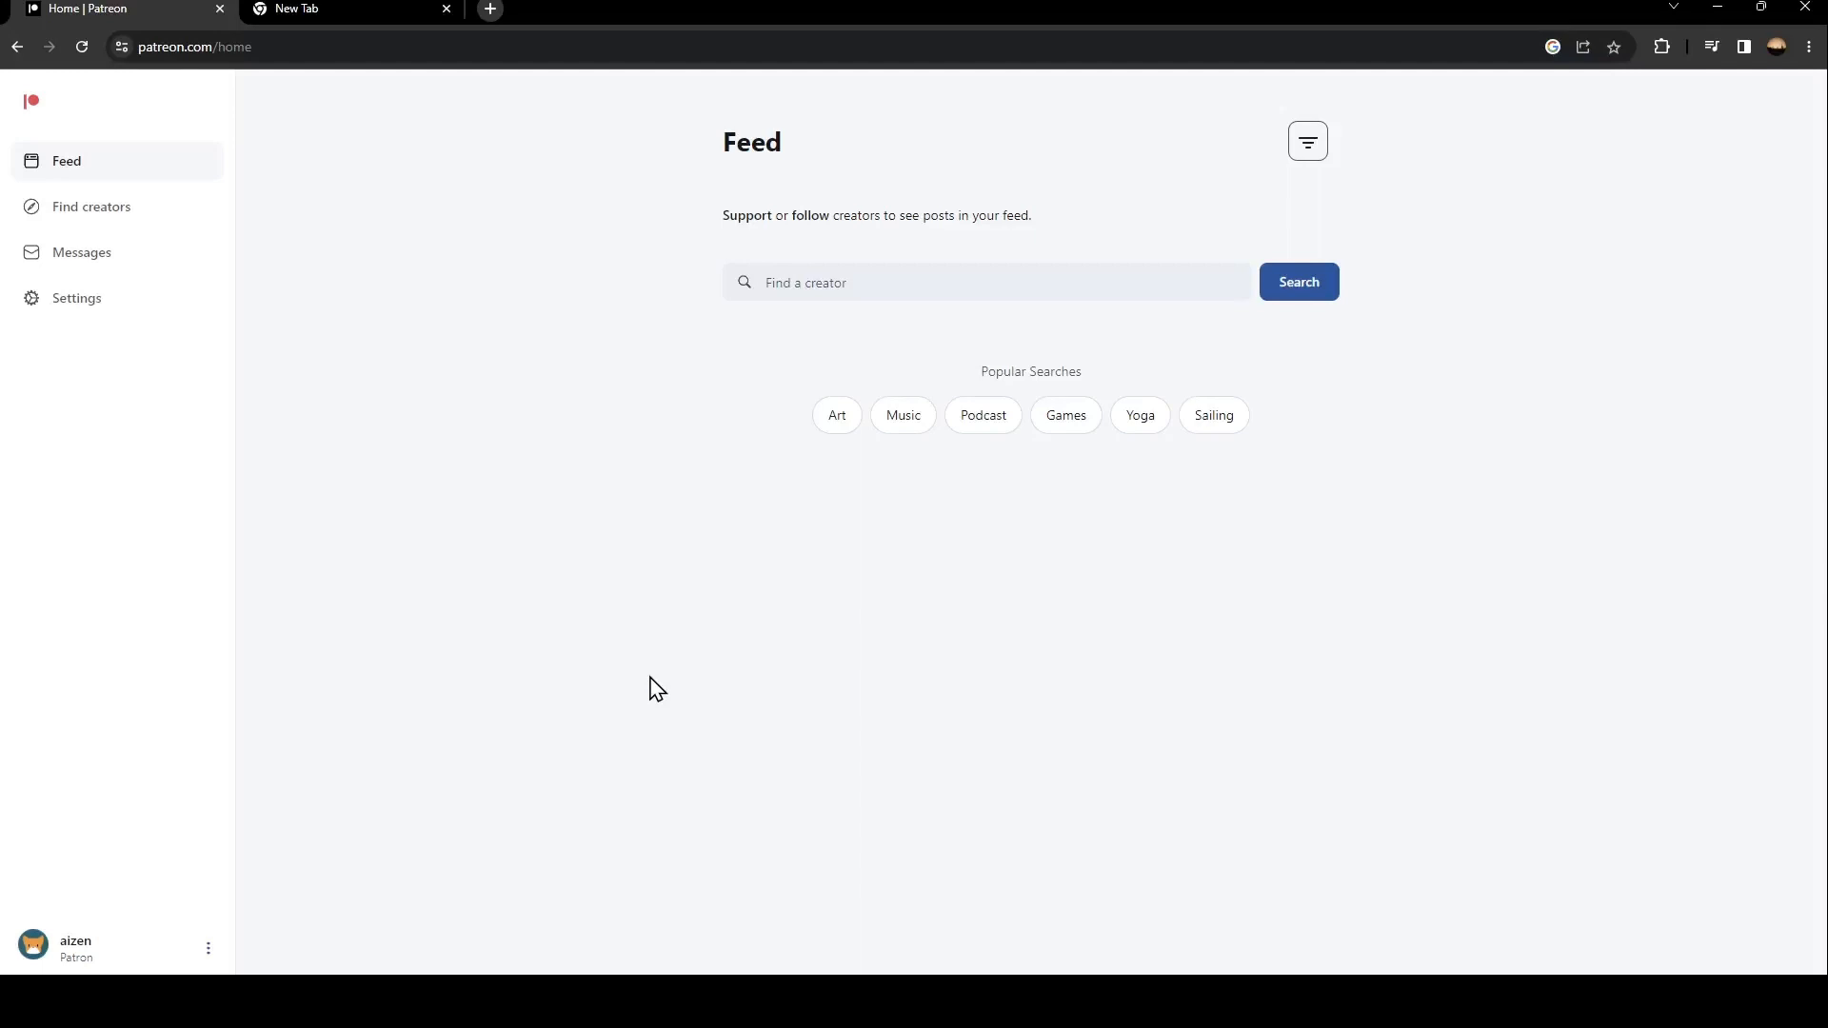